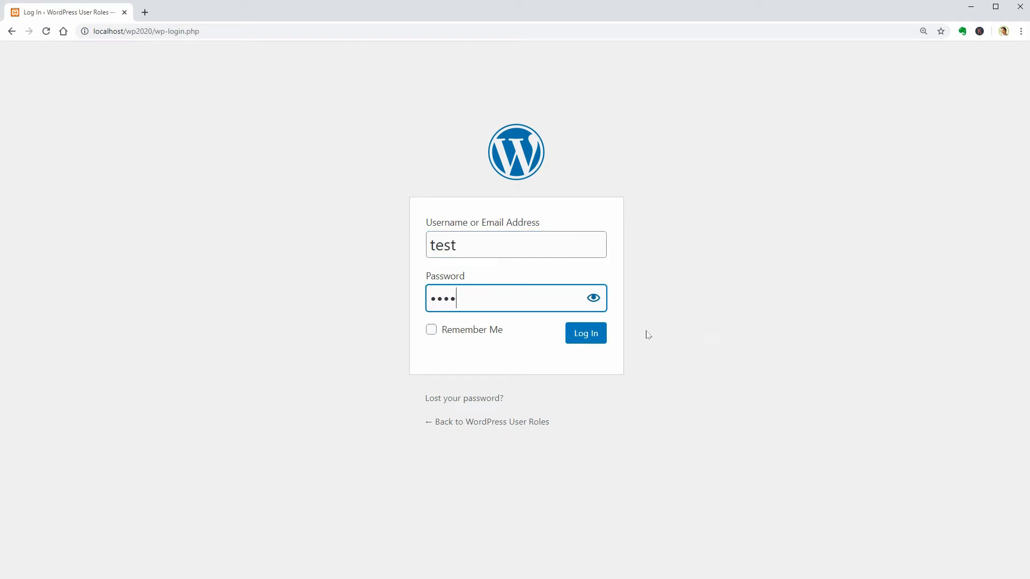
- Log in and review the New User Default Role choices in General Settings, still Subscriber
left_click(586, 334)
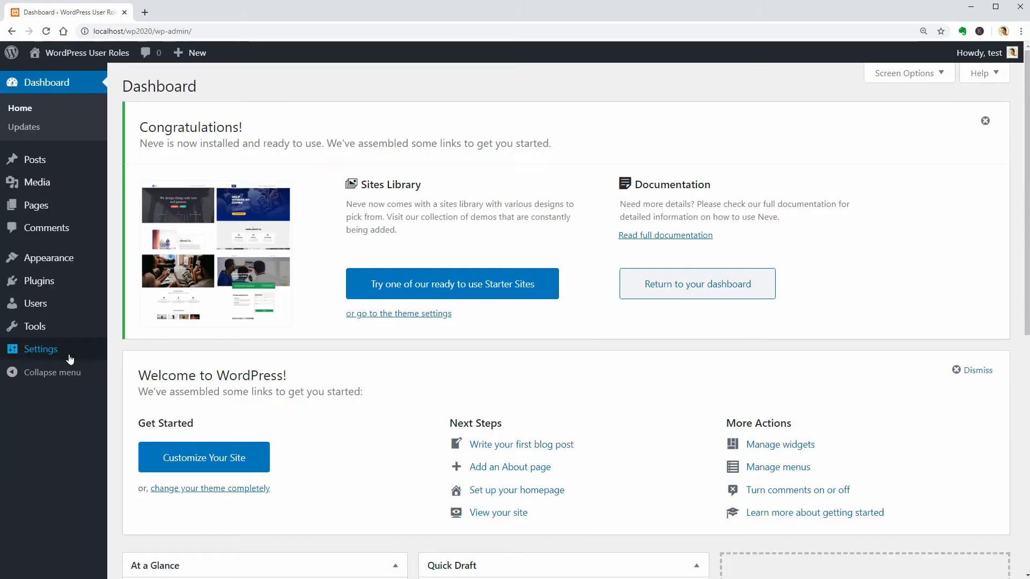
left_click(41, 348)
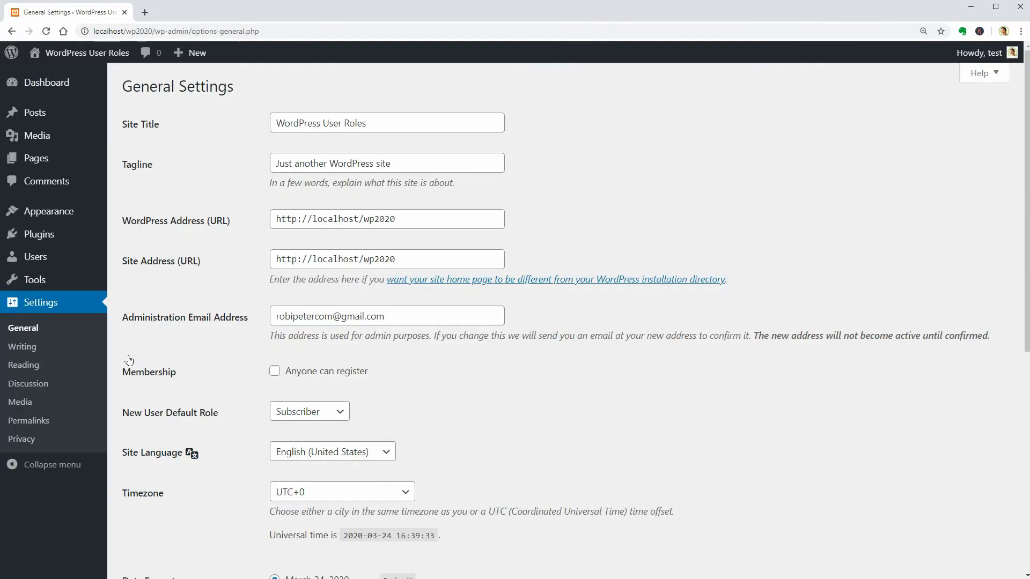
left_click(310, 411)
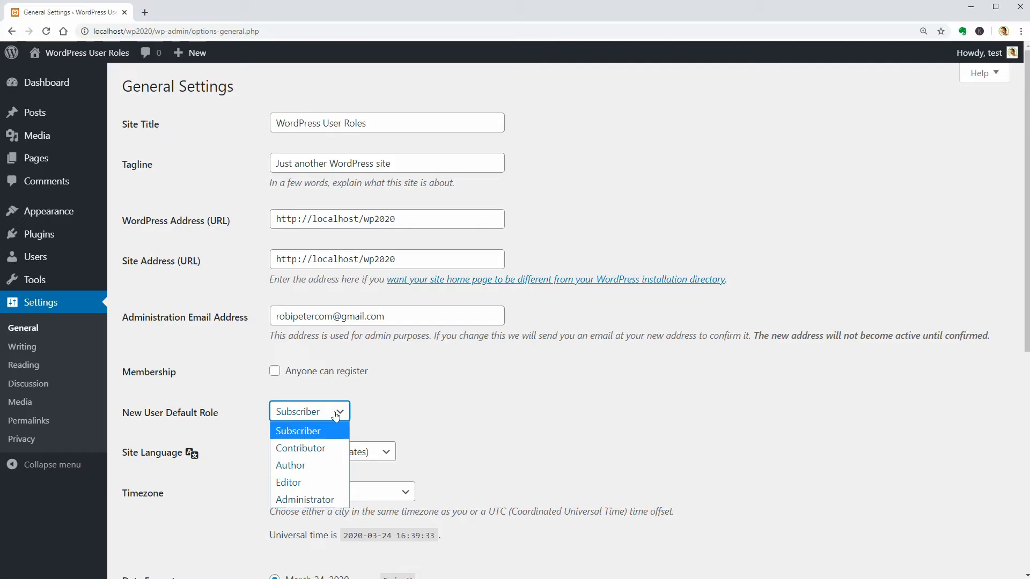
mouse_move(305, 499)
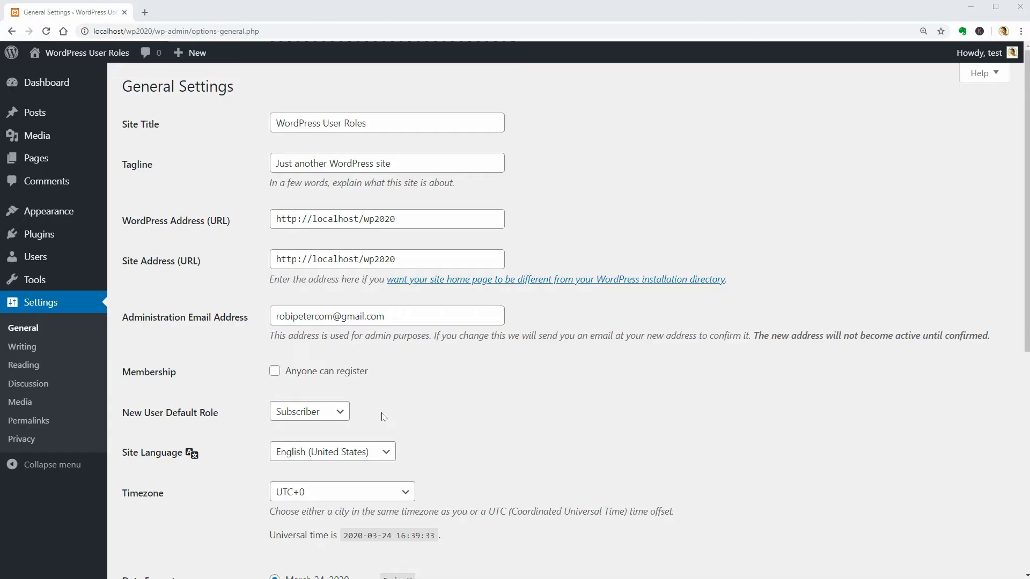
left_click(309, 411)
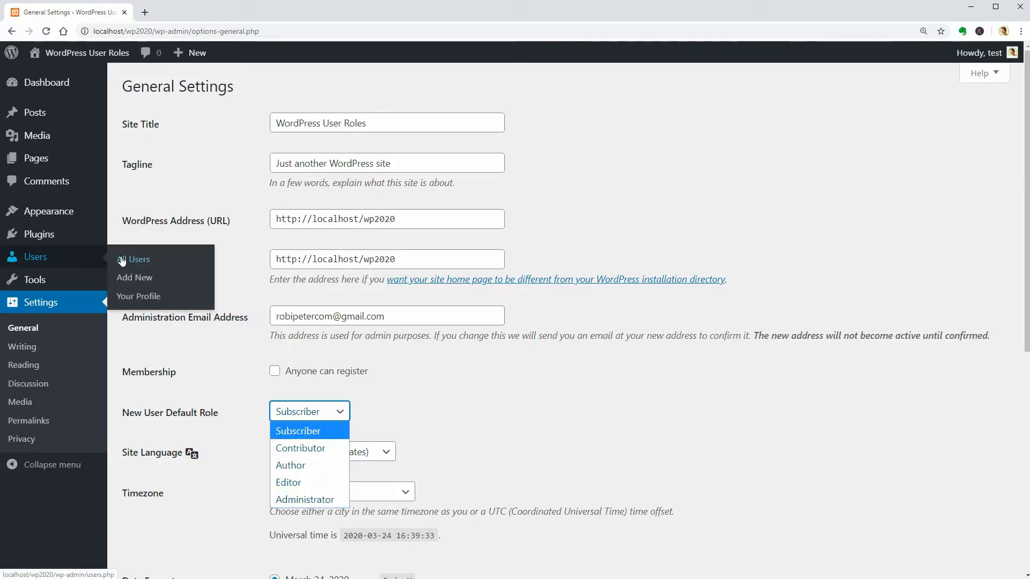
mouse_move(136, 260)
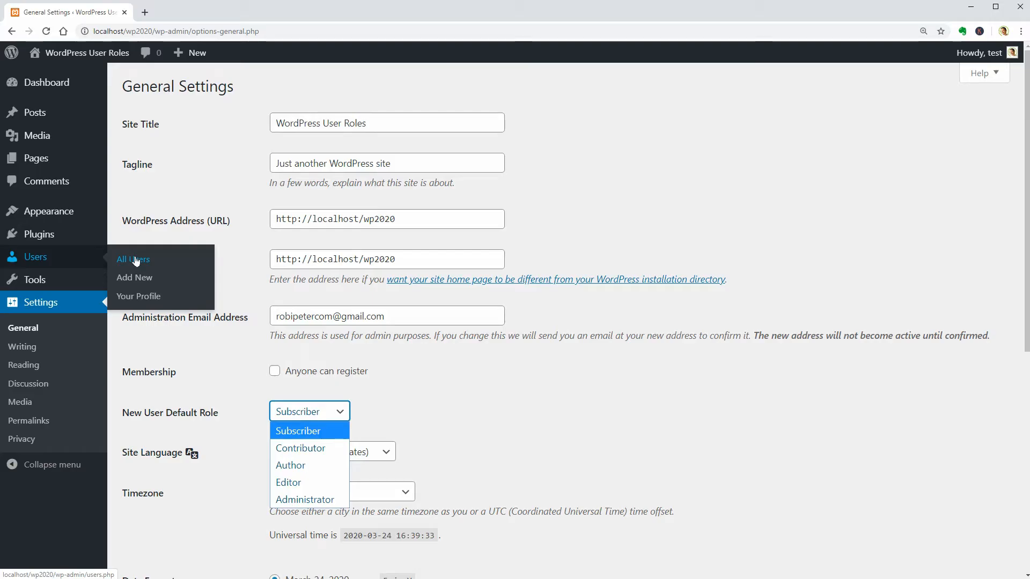
- Enter first name Robert and last name Peter on Your Profile and update it
left_click(138, 296)
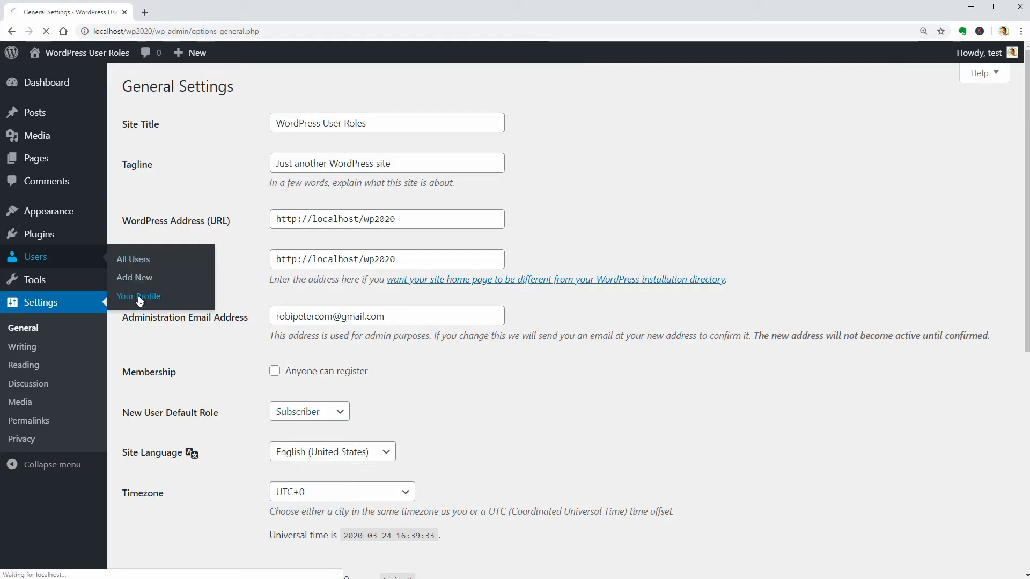
left_click(139, 296)
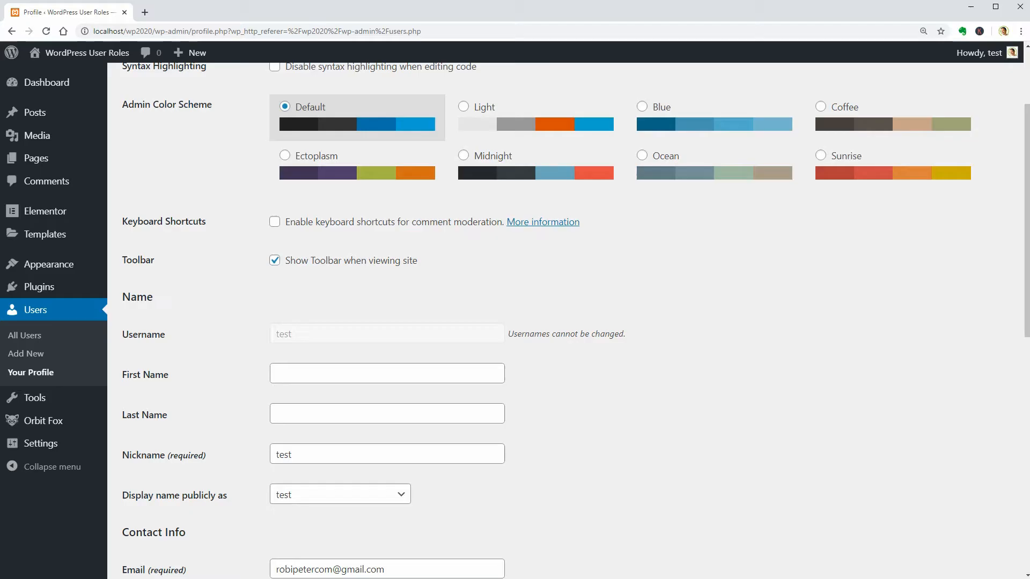
left_click(386, 373)
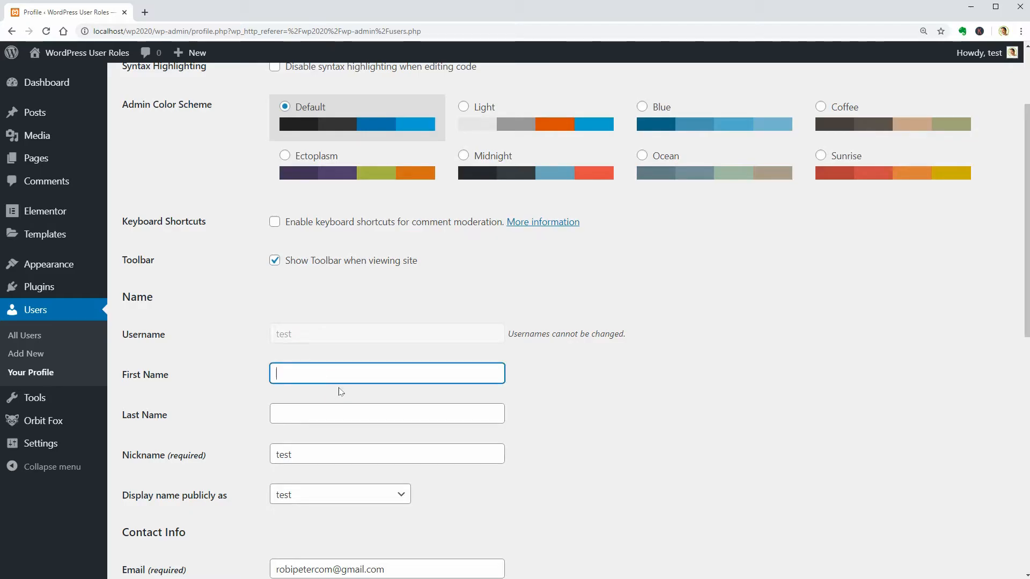
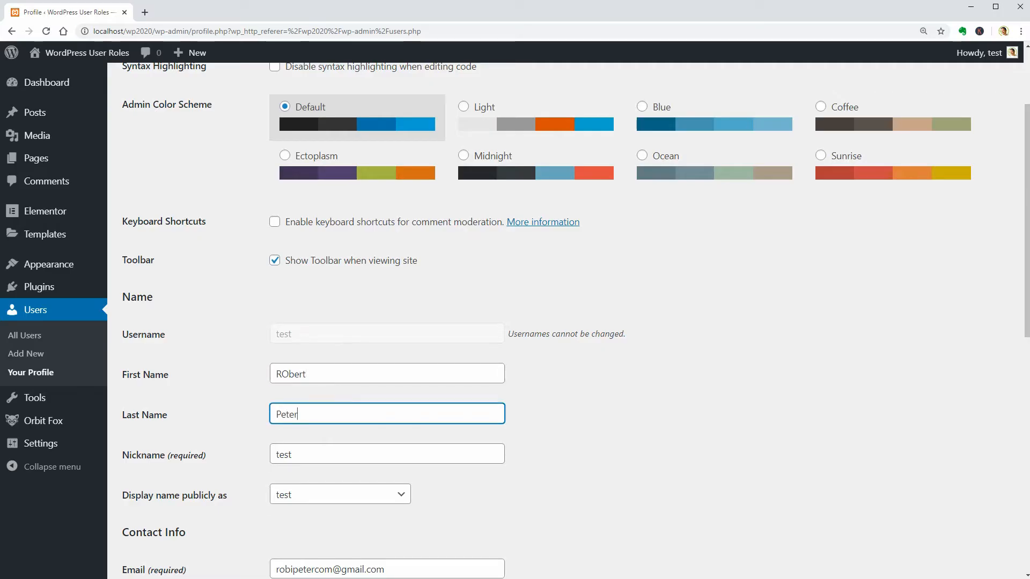
scroll("down", 3)
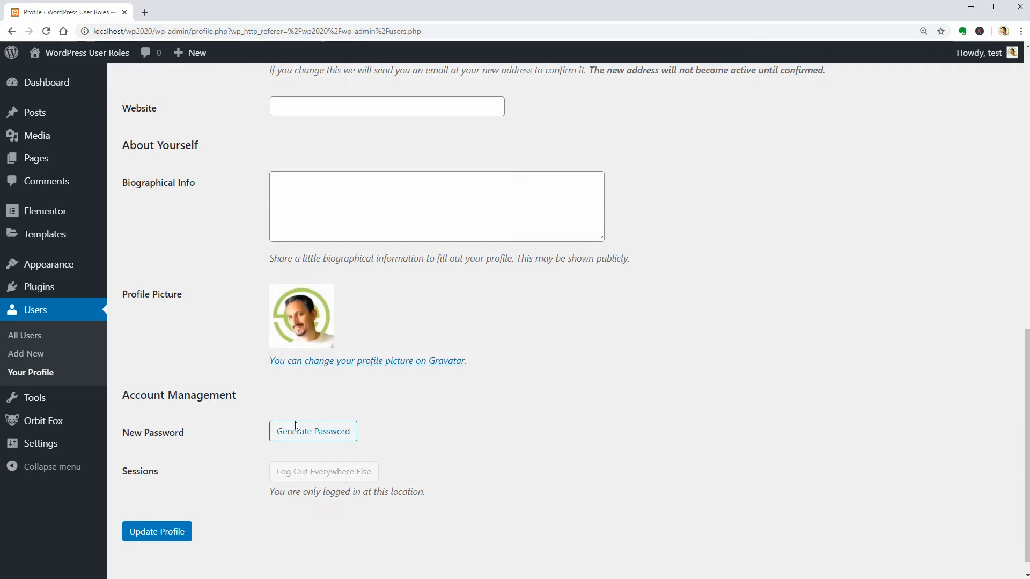
left_click(156, 532)
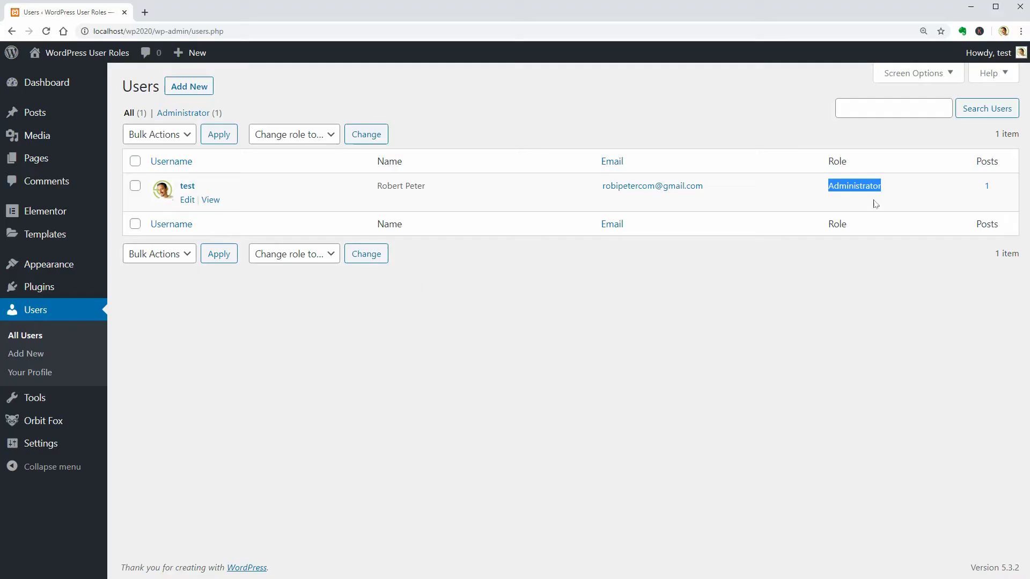
mouse_move(75, 116)
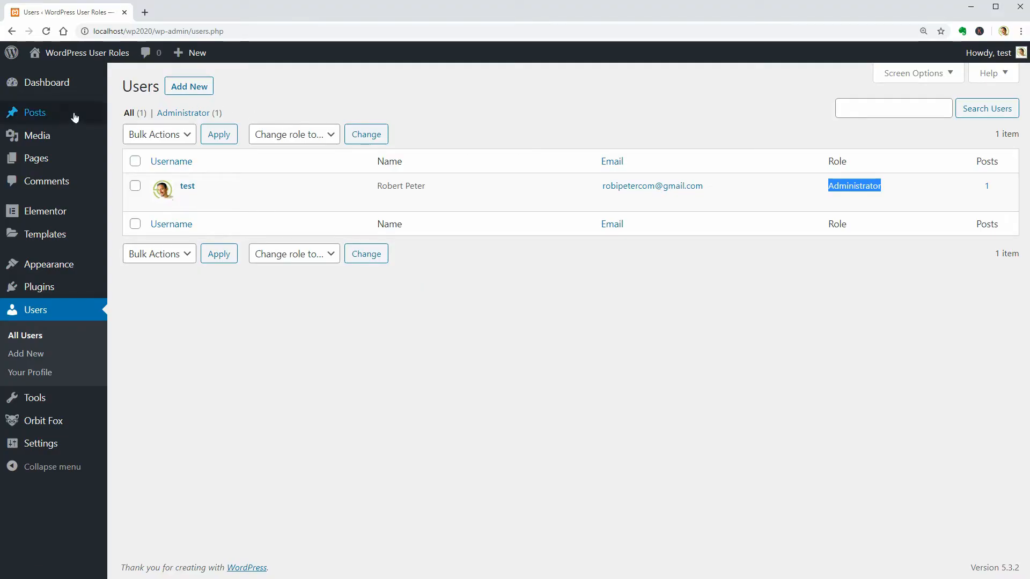
- Browse the new post and new page editors, then view Installed Plugins (Elementor, Orbit Fox Companion)
left_click(134, 134)
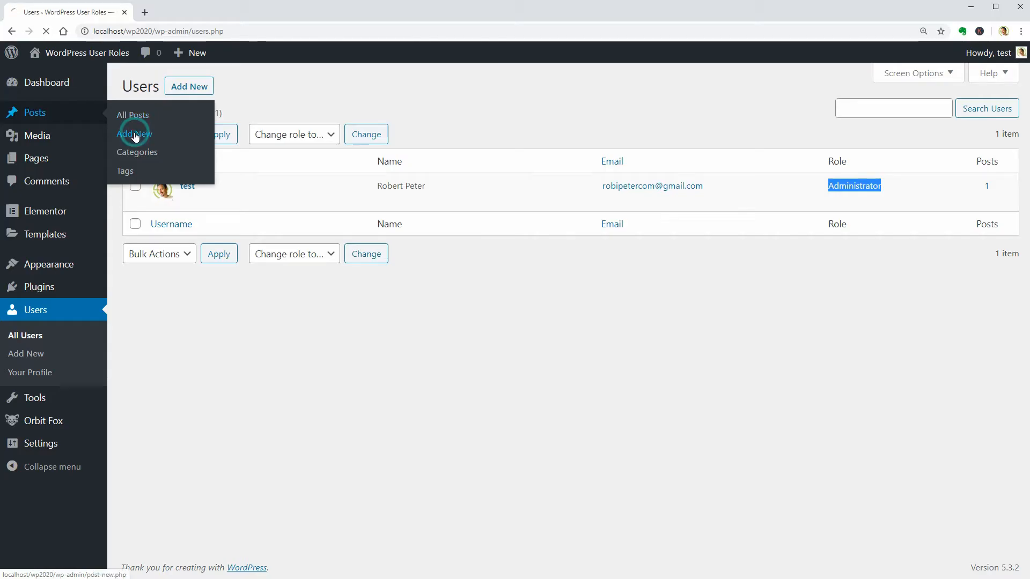
left_click(134, 134)
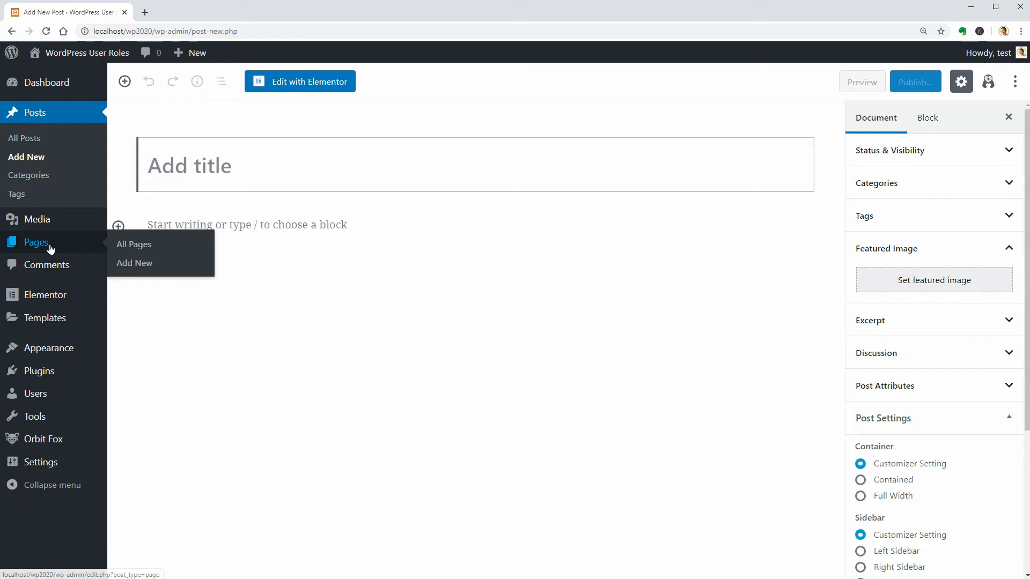
left_click(134, 263)
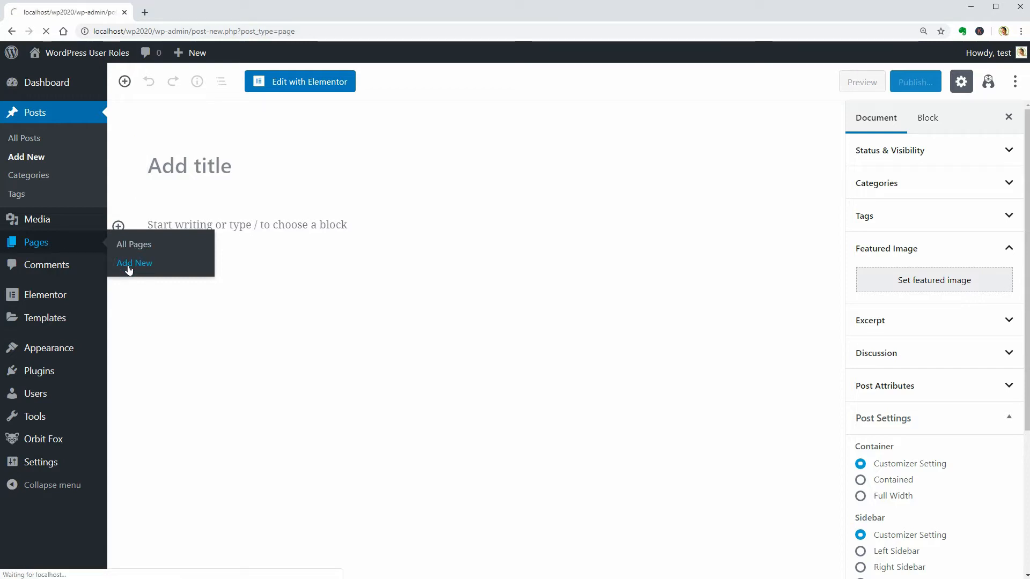
left_click(135, 263)
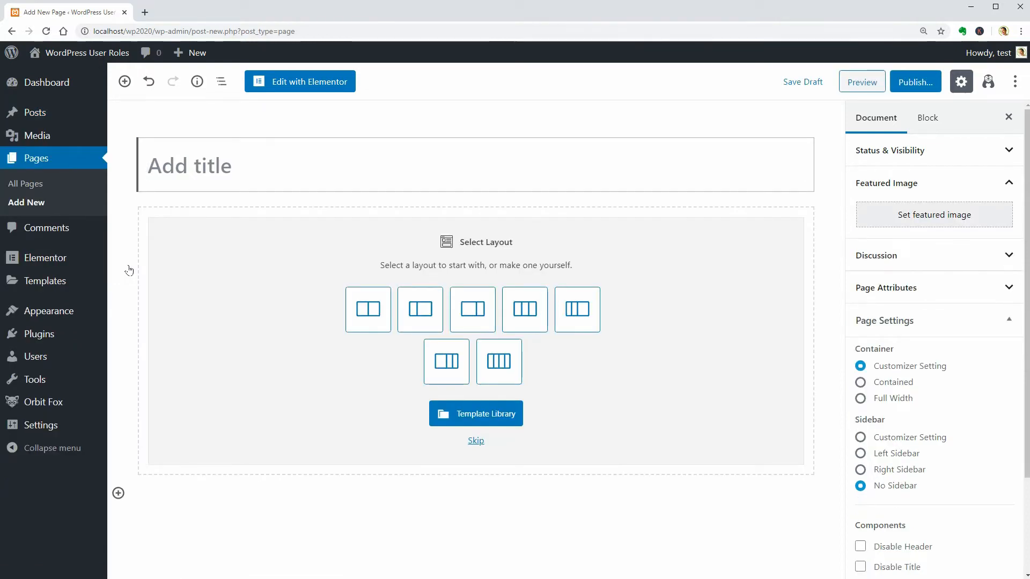
left_click(190, 165)
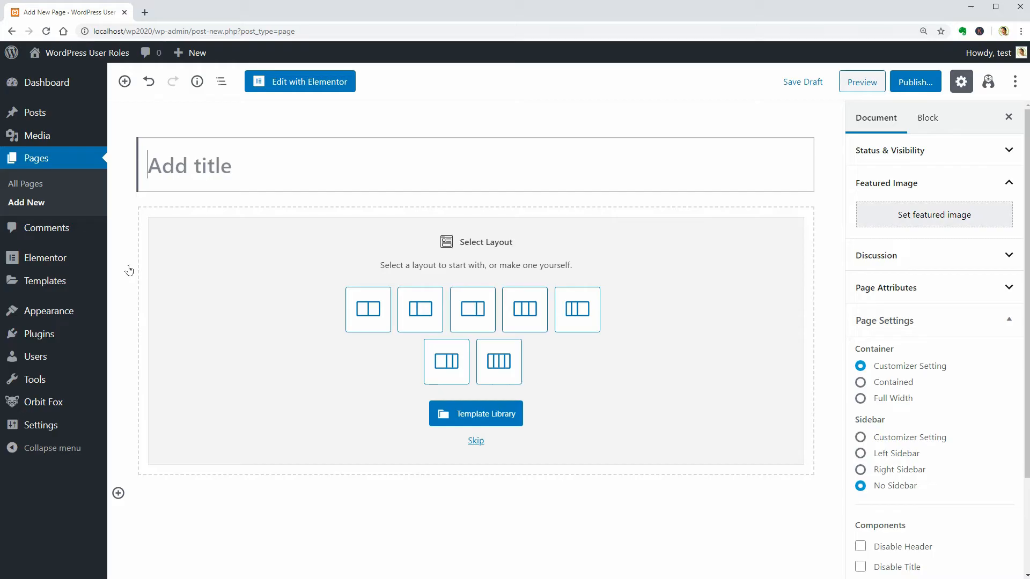
mouse_move(39, 334)
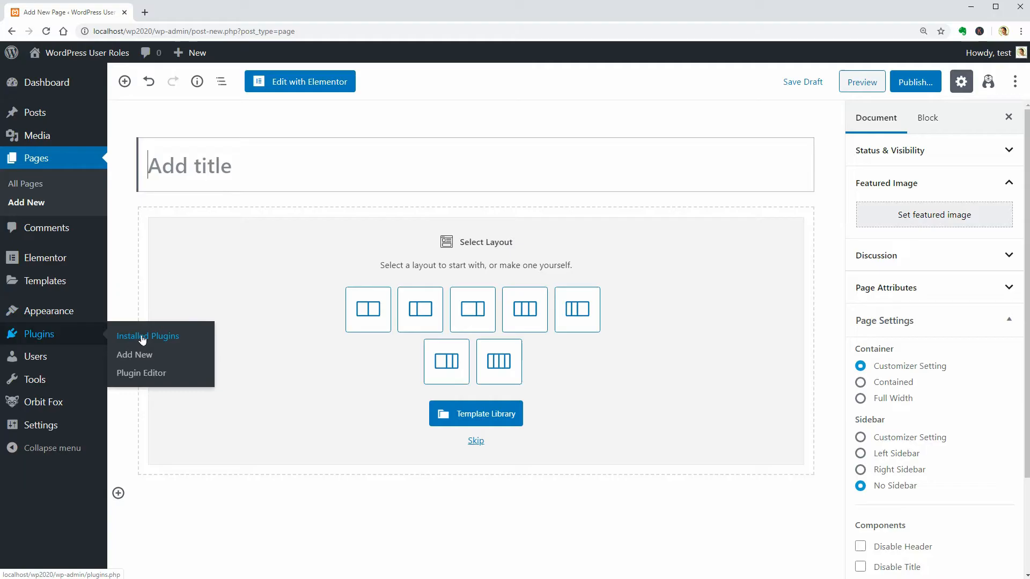
left_click(147, 337)
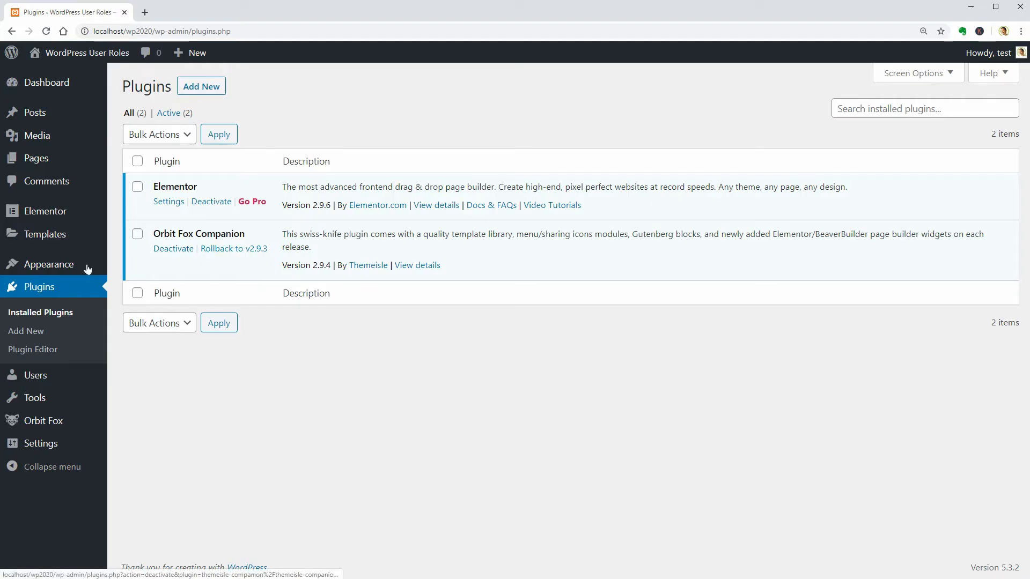
- View the Neve theme and its Theme Editor, the Add New User form, then All Users
left_click(49, 264)
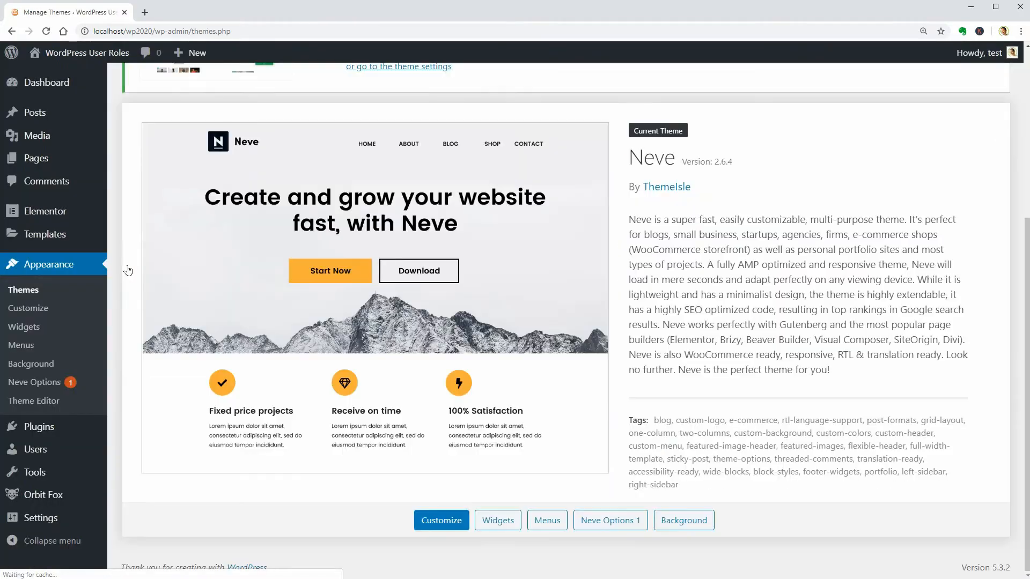
left_click(34, 401)
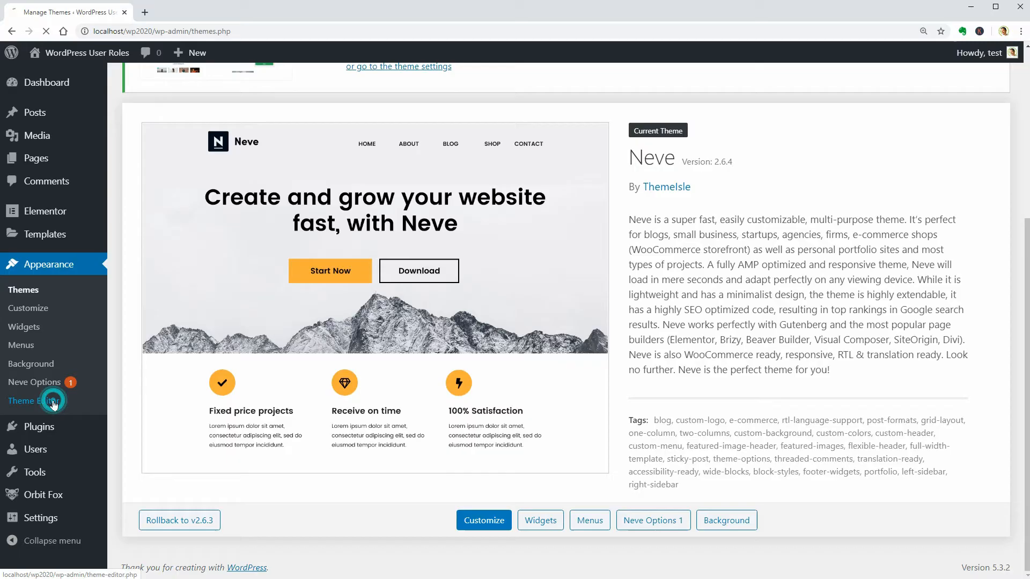
left_click(35, 401)
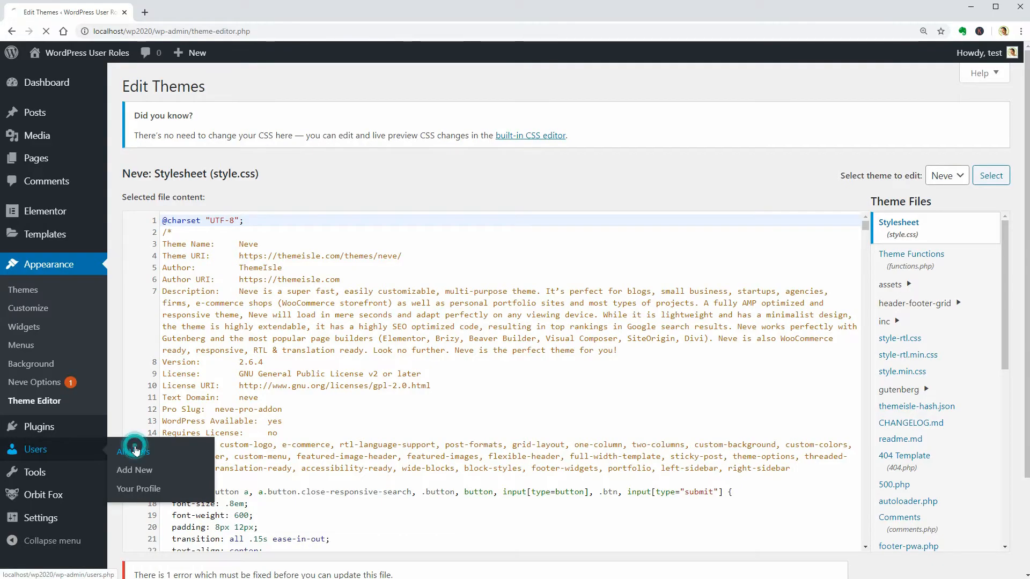
left_click(133, 451)
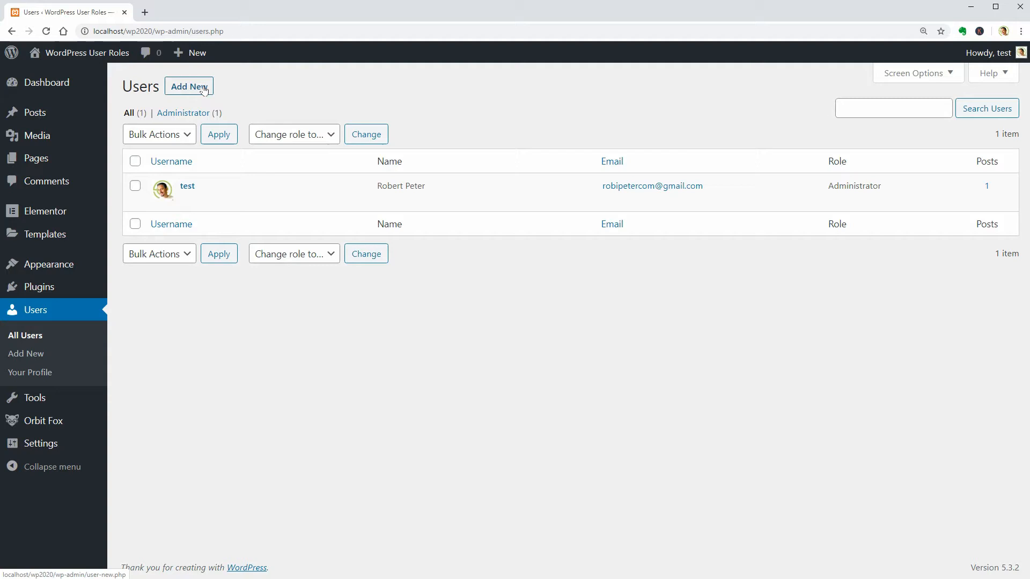
left_click(188, 86)
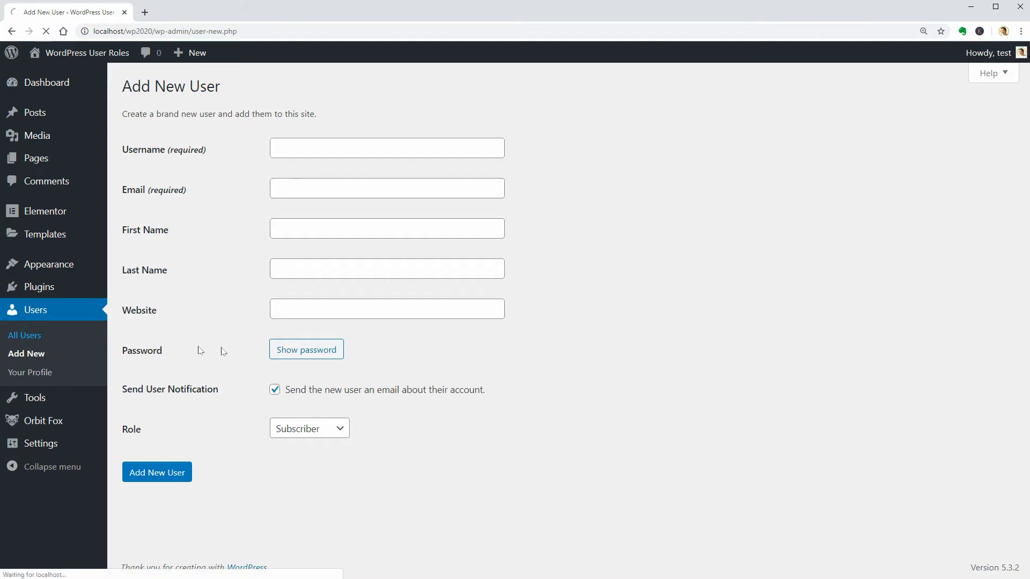
left_click(24, 336)
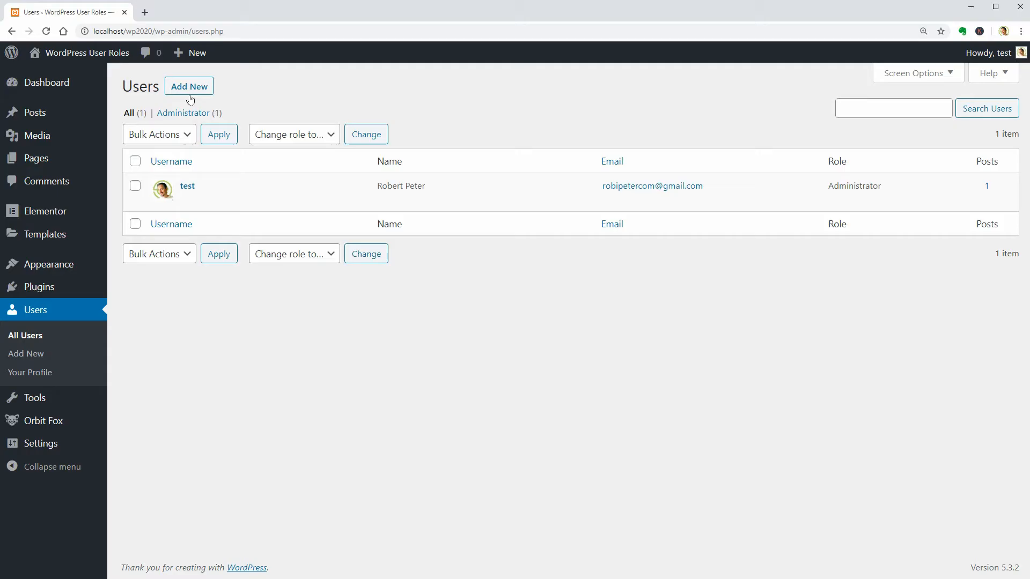
- Enter username Editor with its email and password in the Add New User form
left_click(188, 87)
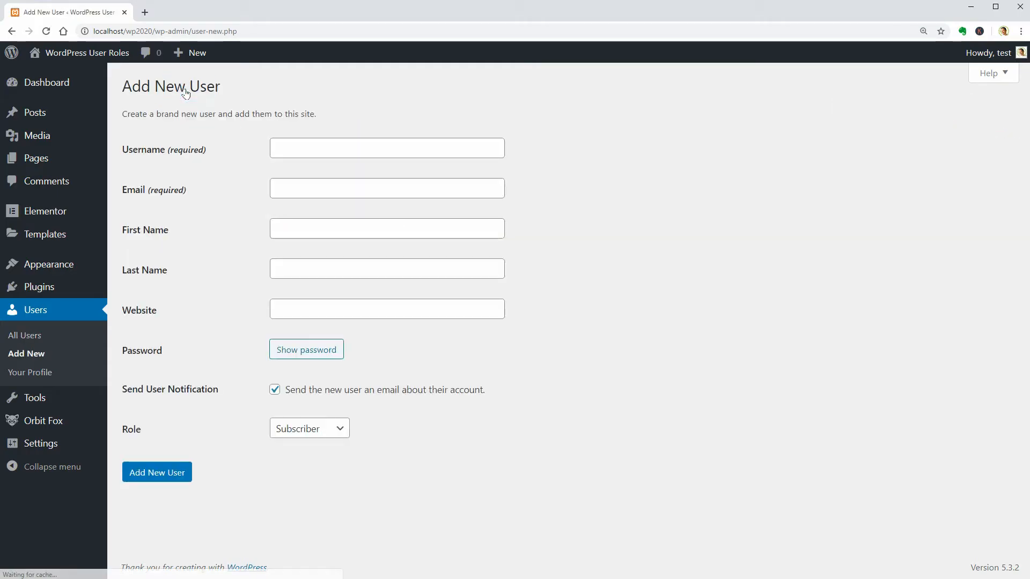
left_click(387, 148)
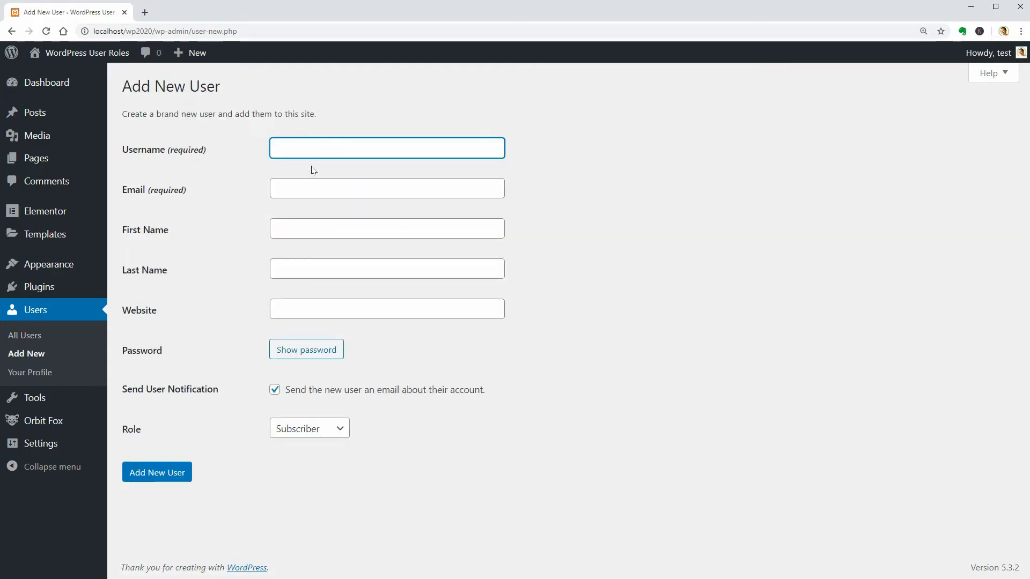
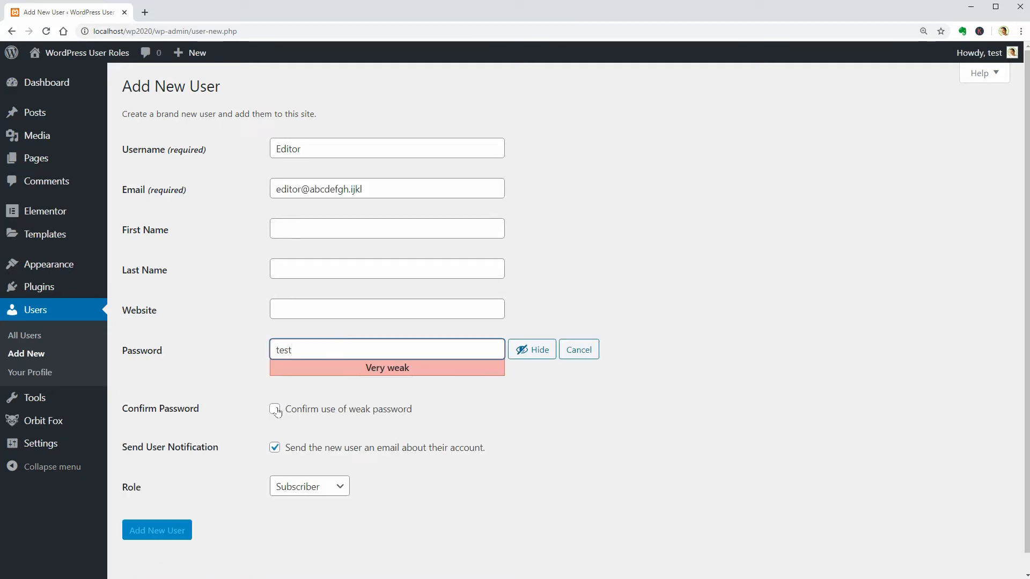
- Confirm the weak password, skip the email notification, assign the Editor role and add the user
left_click(274, 410)
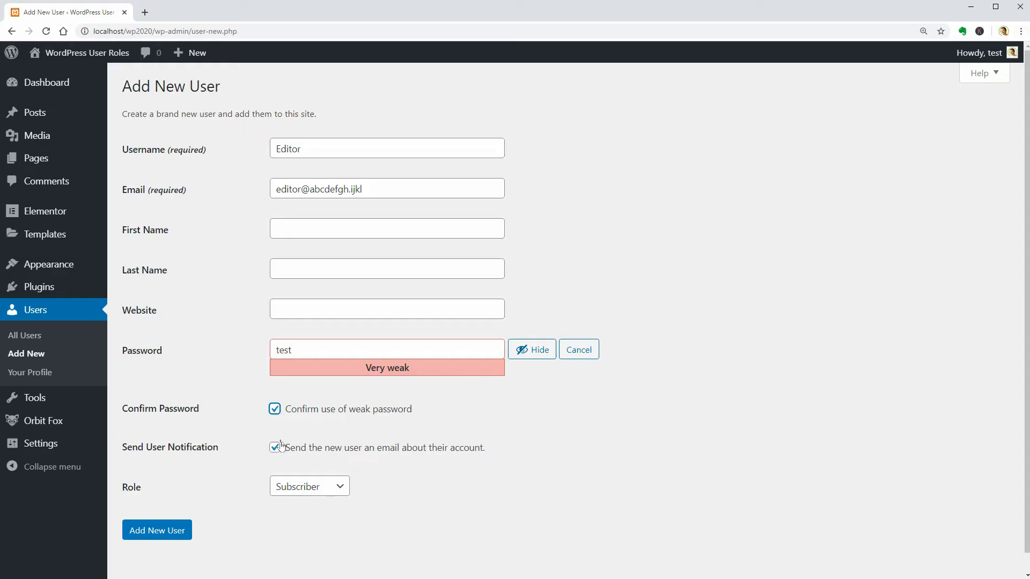
left_click(274, 448)
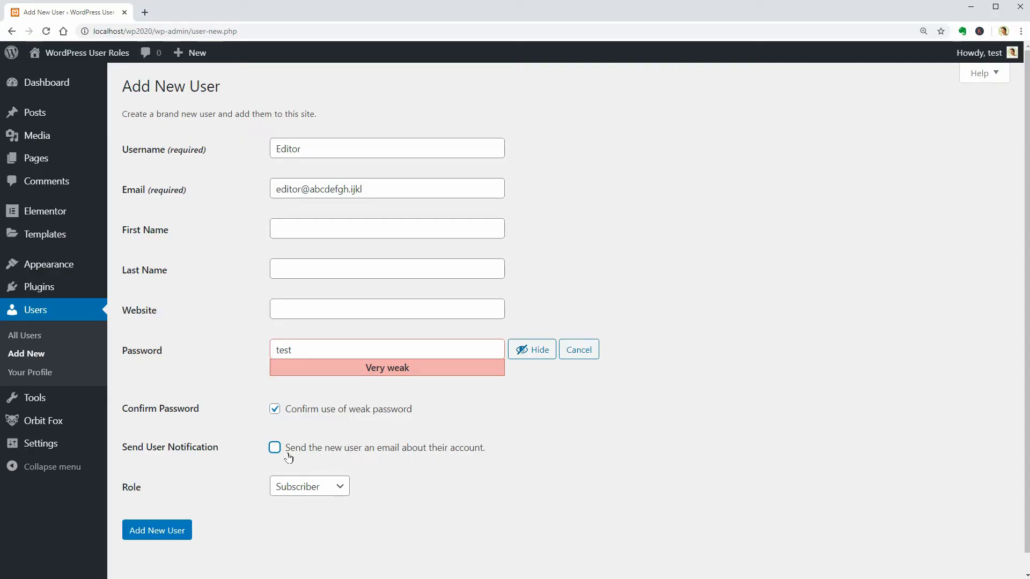
left_click(275, 447)
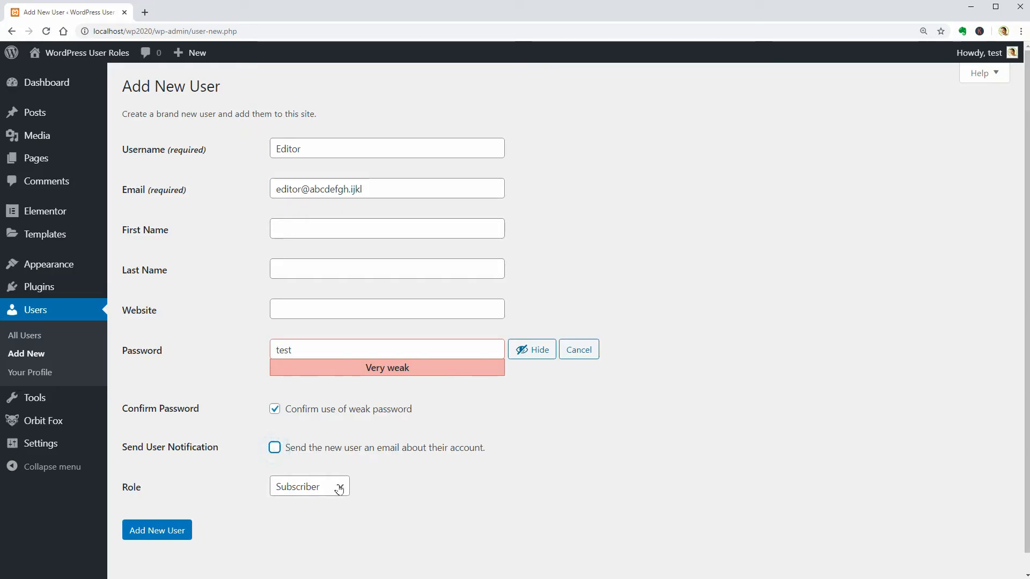
left_click(309, 487)
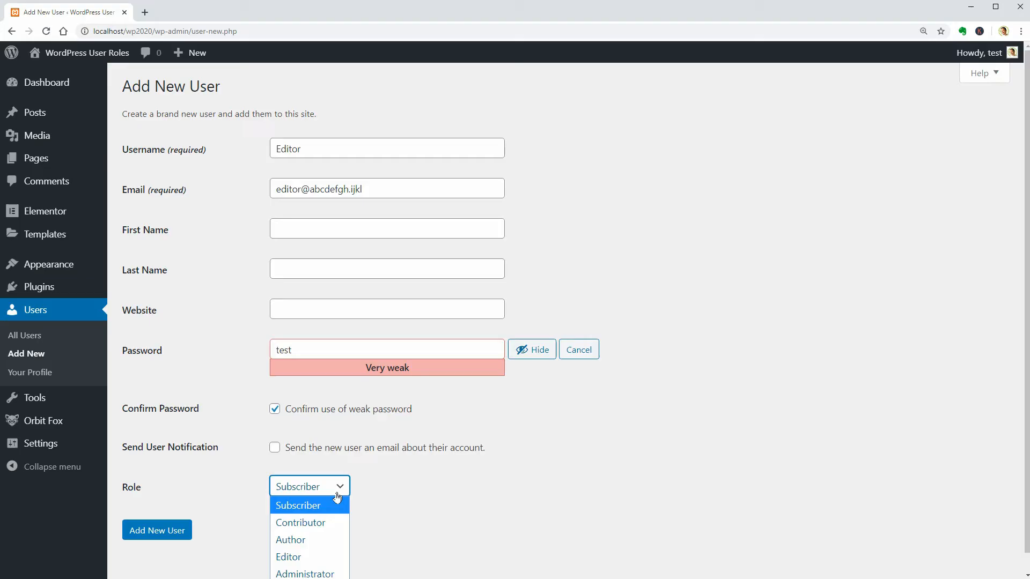
left_click(288, 557)
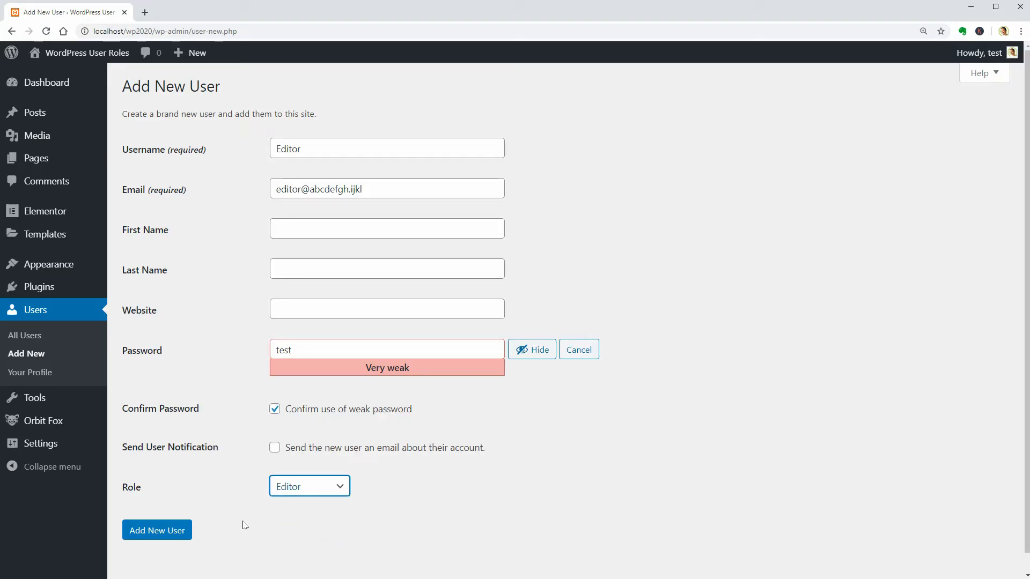
left_click(157, 530)
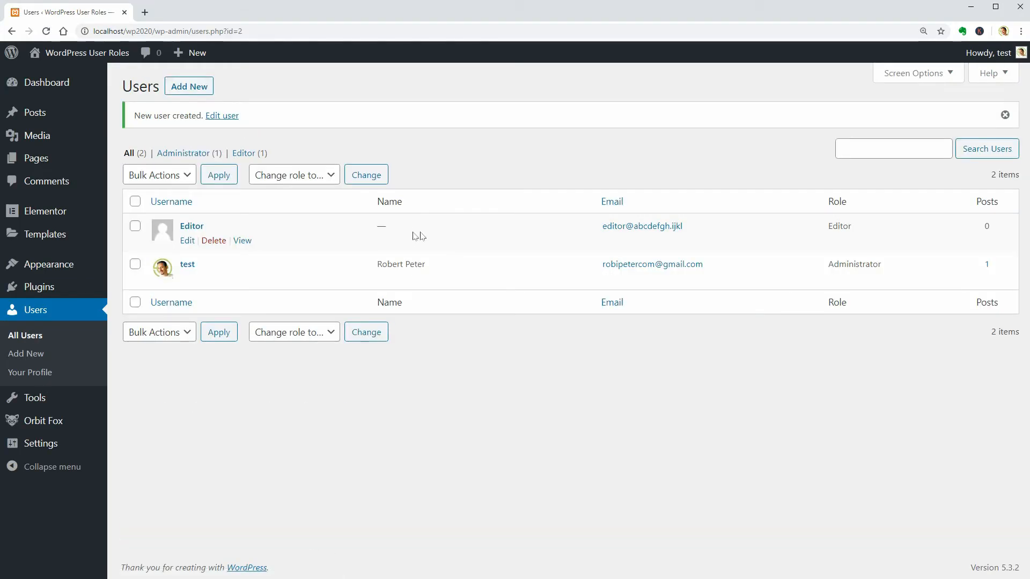
- Log out of the administrator account and sign in as the Editor user
double_click(642, 226)
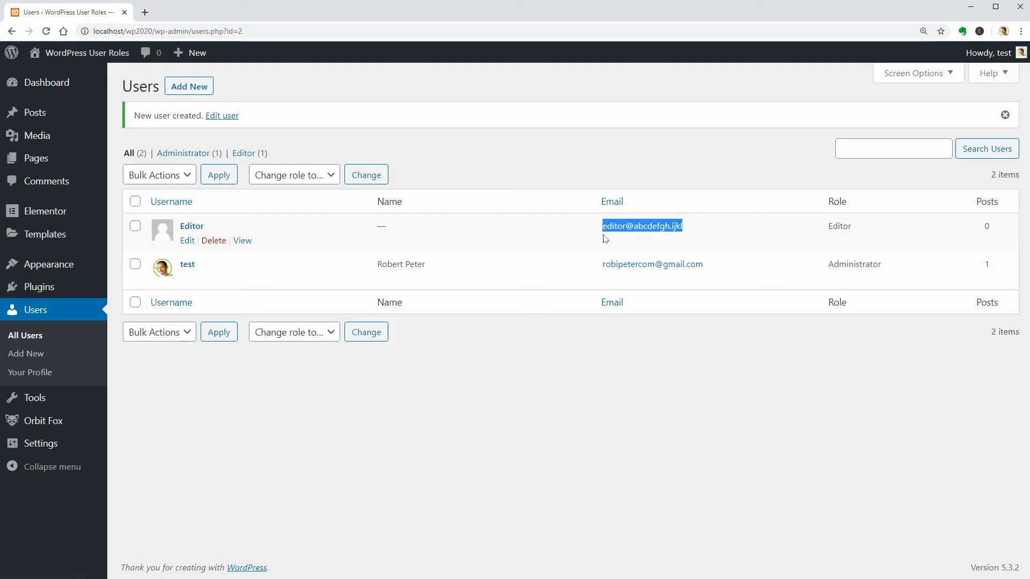
left_click(1002, 52)
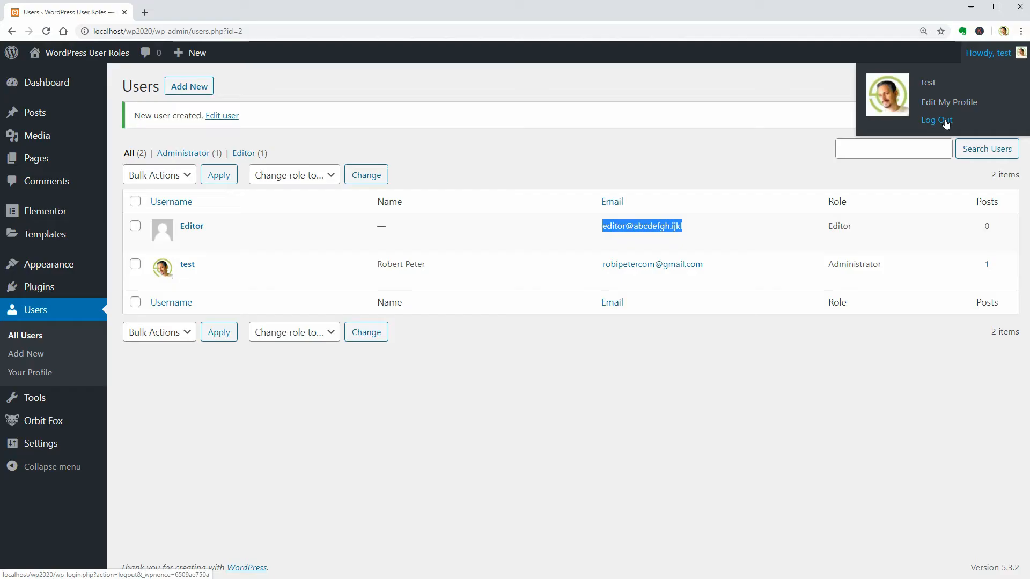
left_click(936, 120)
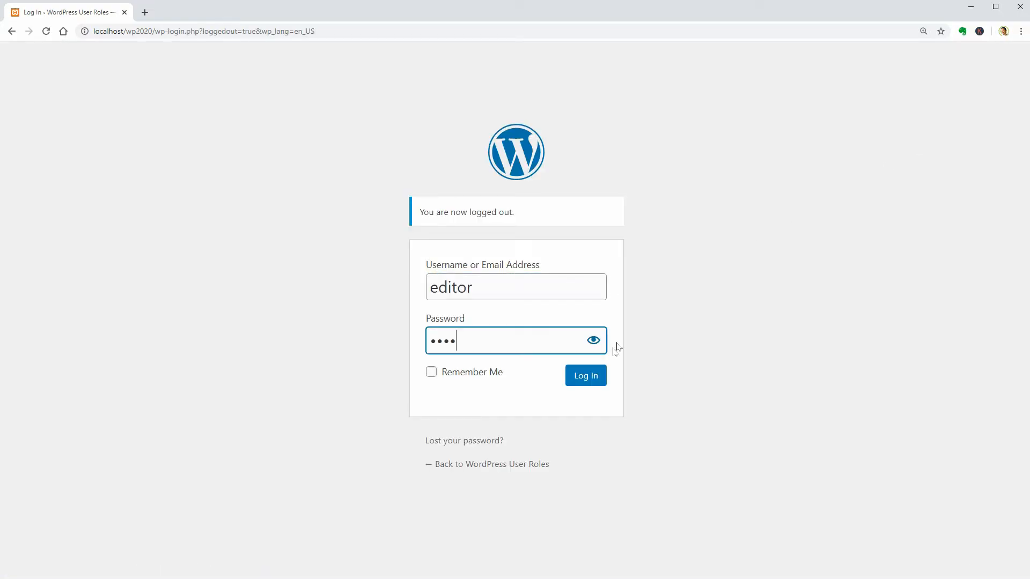
left_click(586, 376)
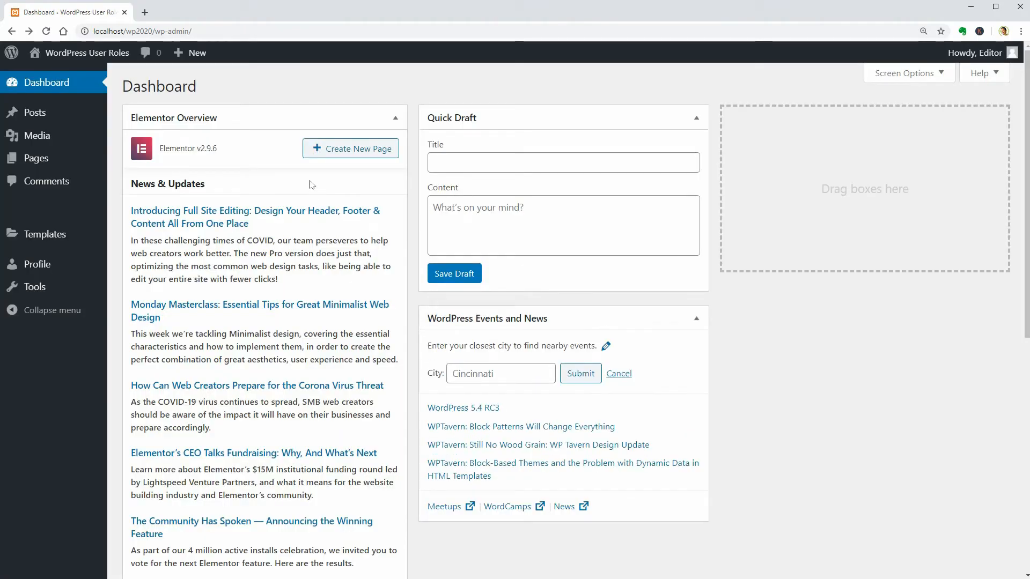
- As Editor, browse the New menu and Pages, then reach Posts > Categories
left_click(196, 52)
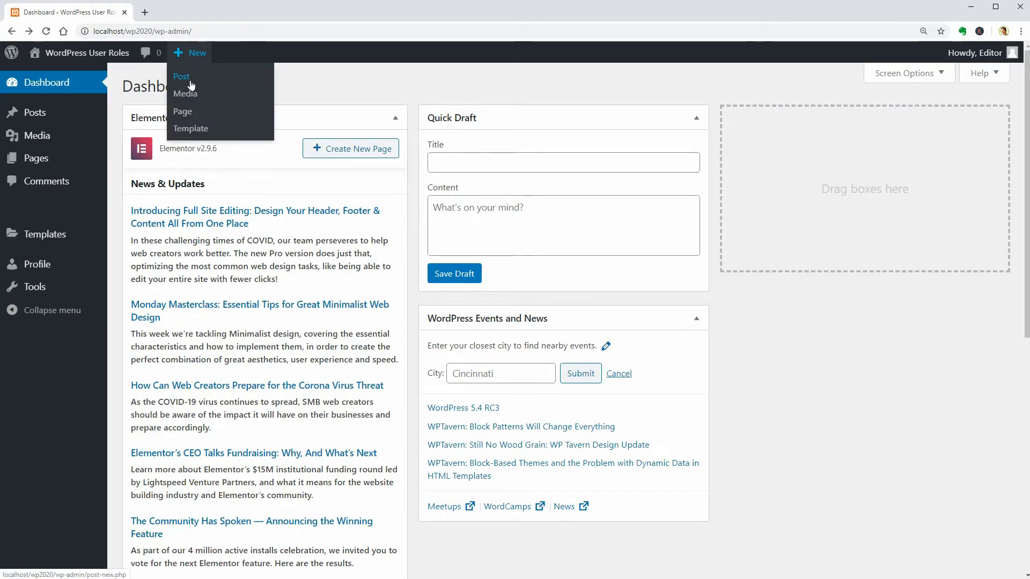
mouse_move(58, 158)
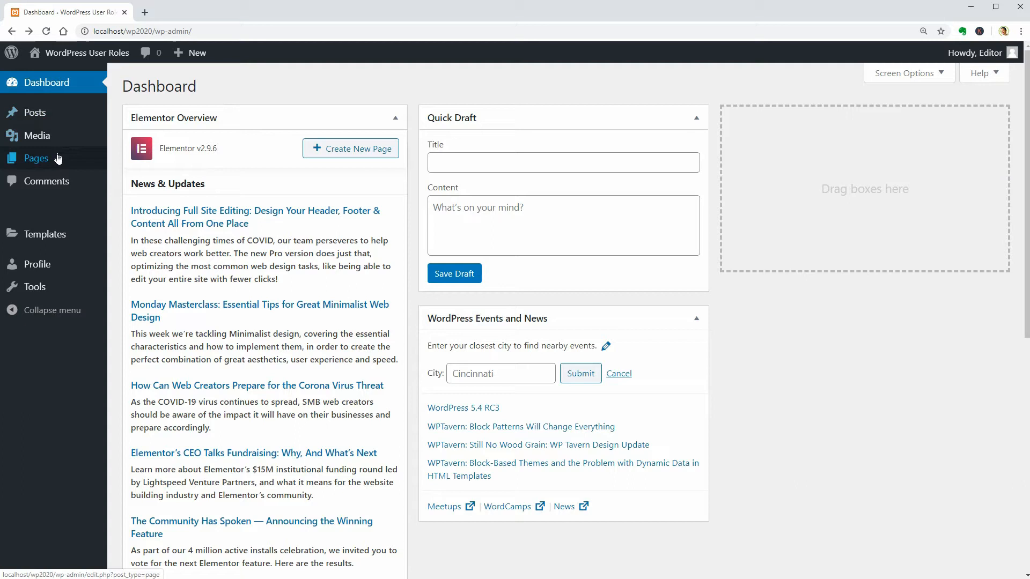
left_click(35, 158)
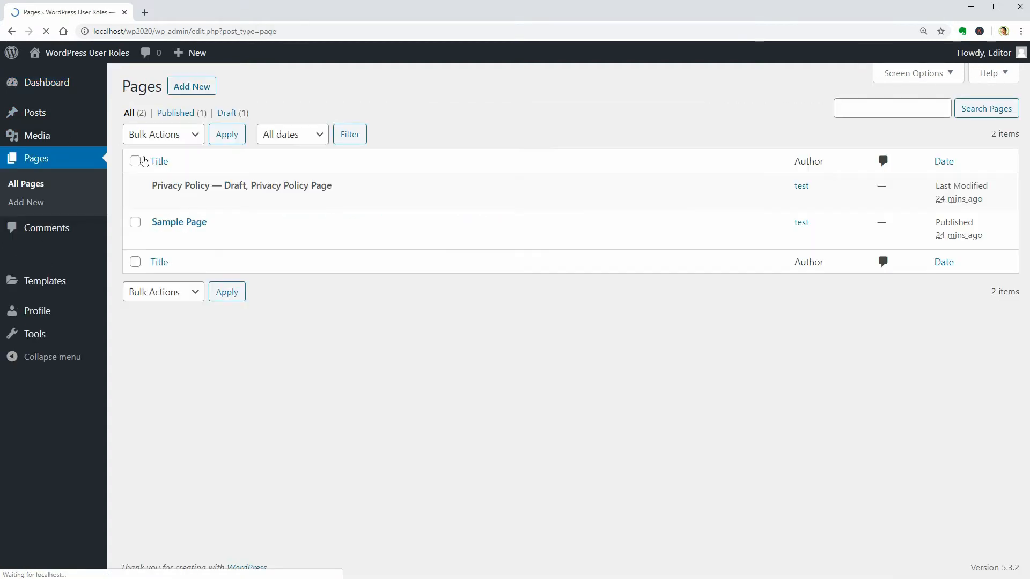
mouse_move(179, 222)
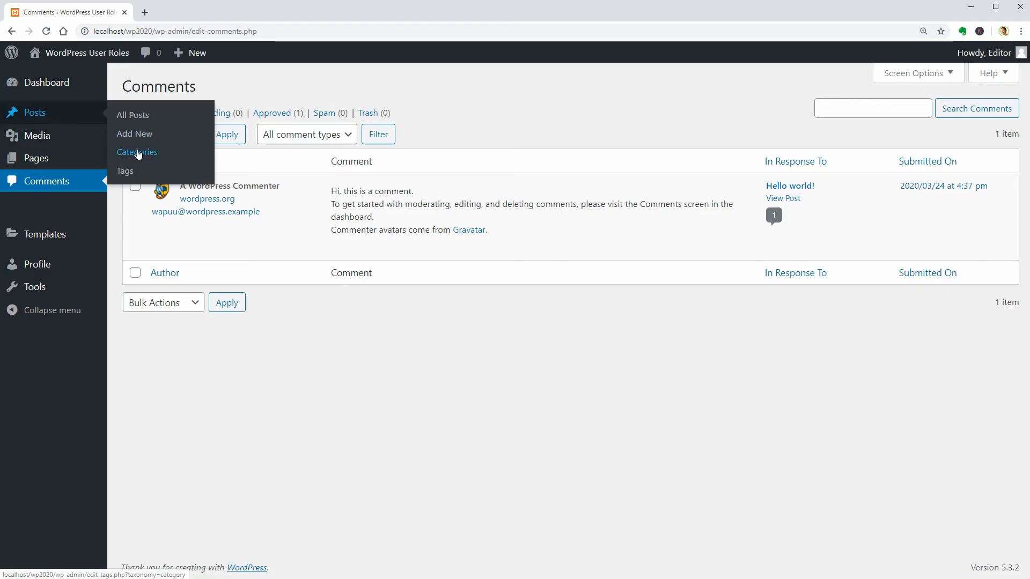
left_click(137, 152)
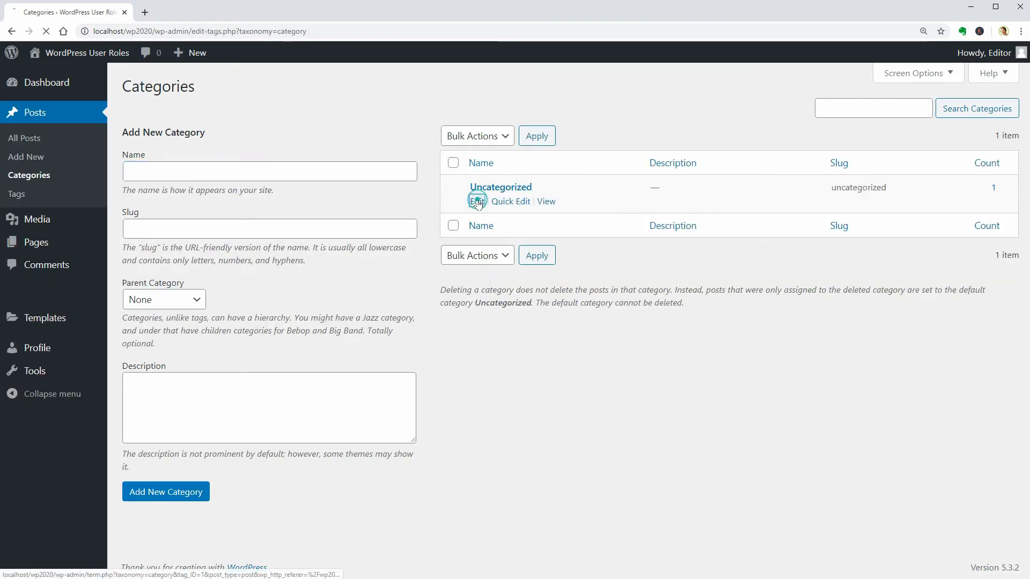
- Rename the Uncategorized category to 'test' with slug 'test', then go to the Profile page
left_click(476, 201)
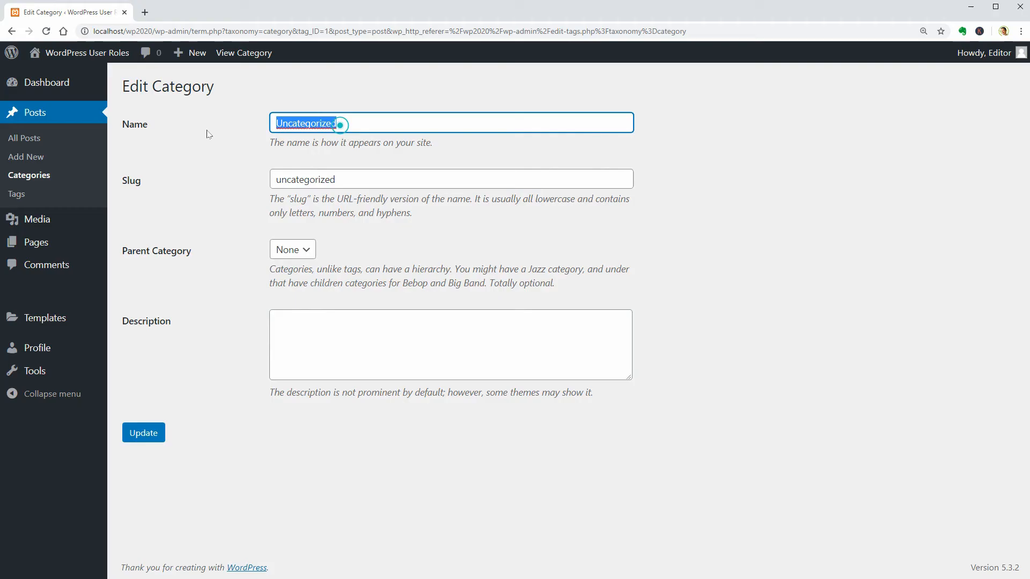
type("test")
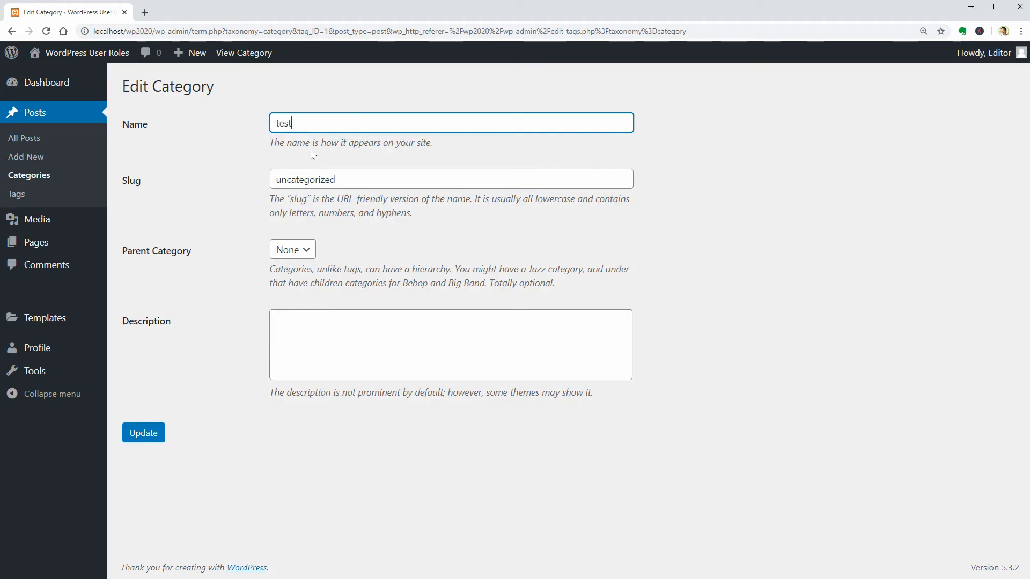
double_click(326, 179)
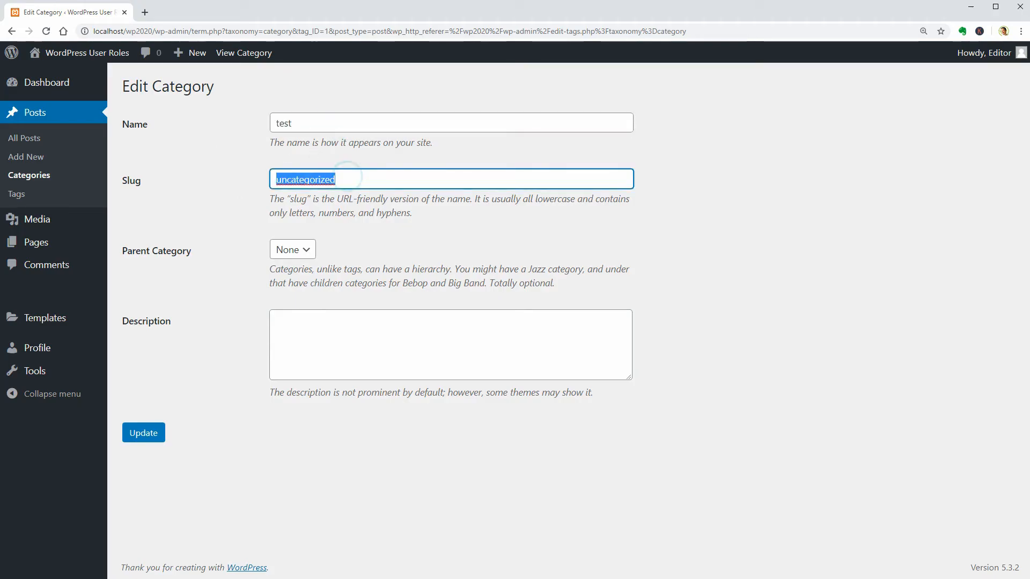
type("test")
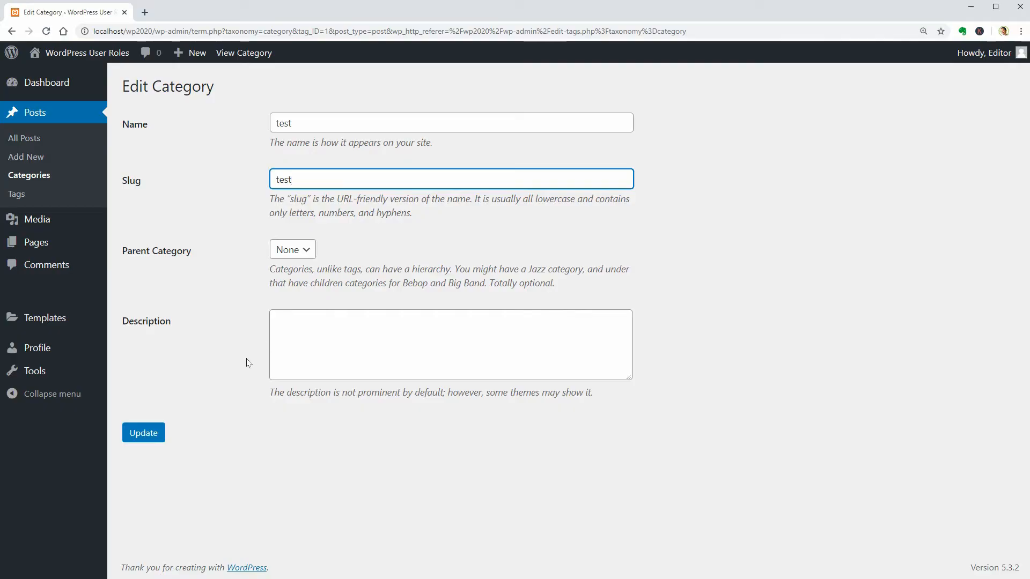
left_click(143, 432)
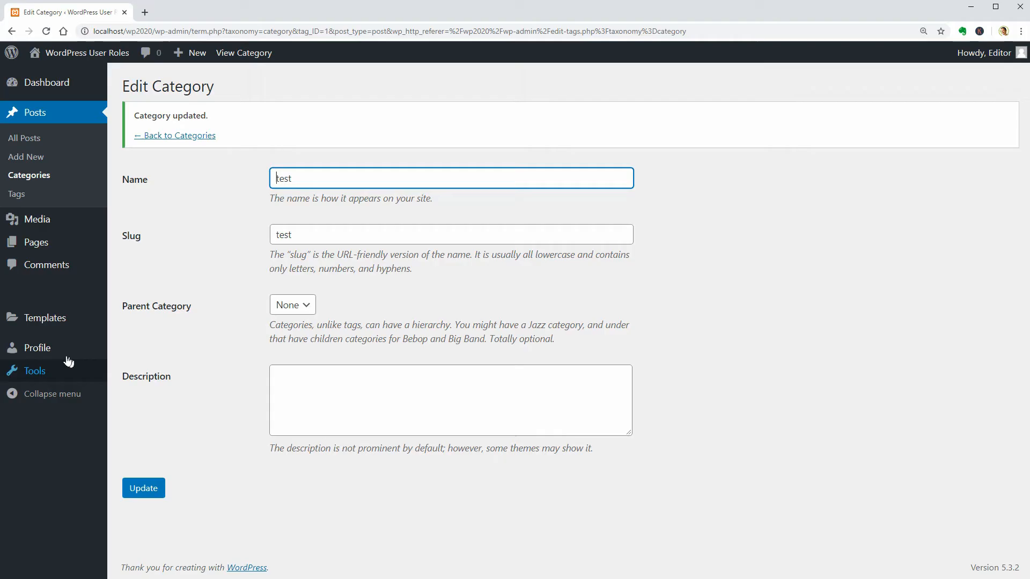
left_click(36, 348)
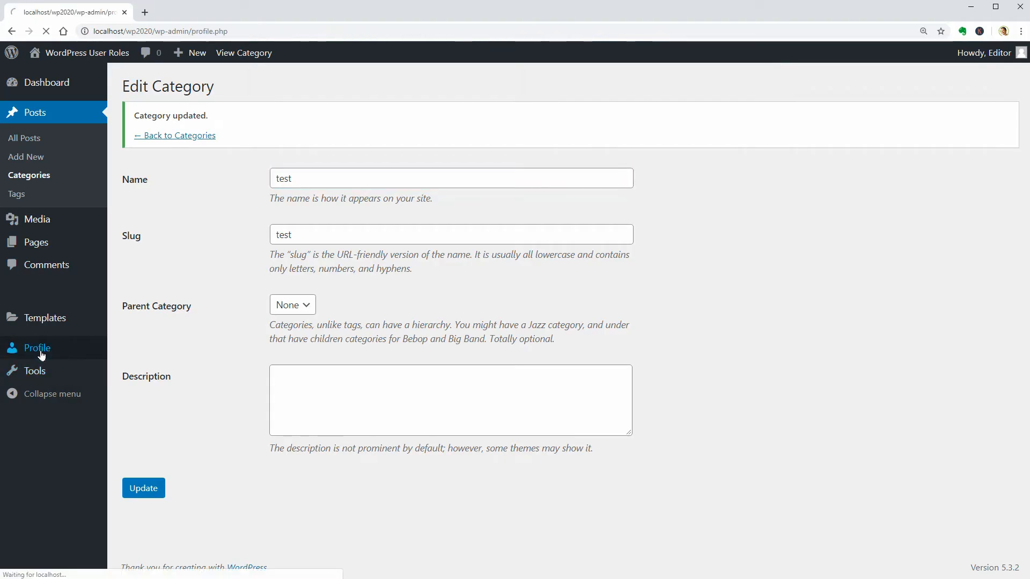
left_click(36, 347)
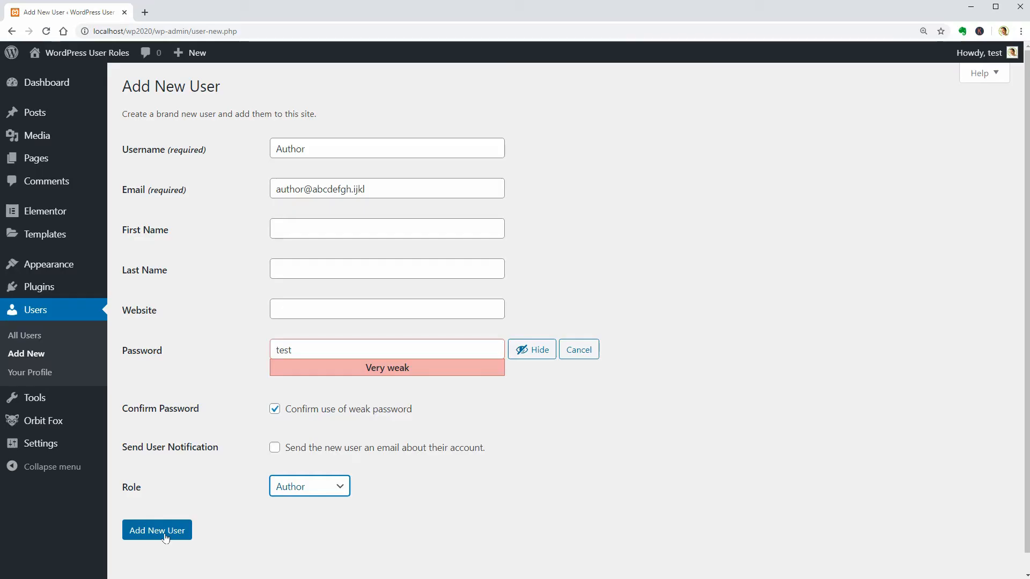
- Create the Author user, sign in as Author, and browse All Posts and a new post
left_click(157, 530)
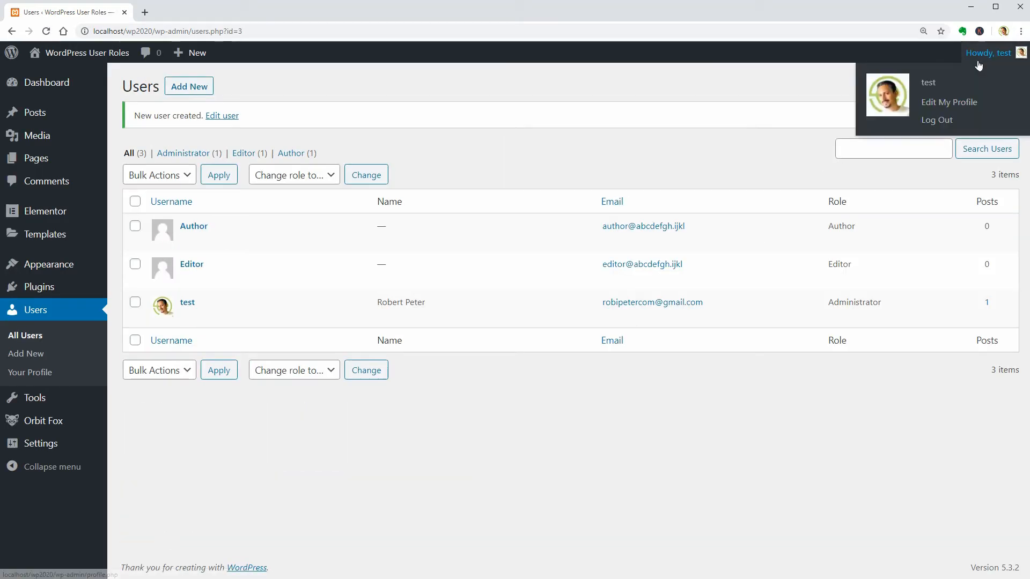
left_click(936, 120)
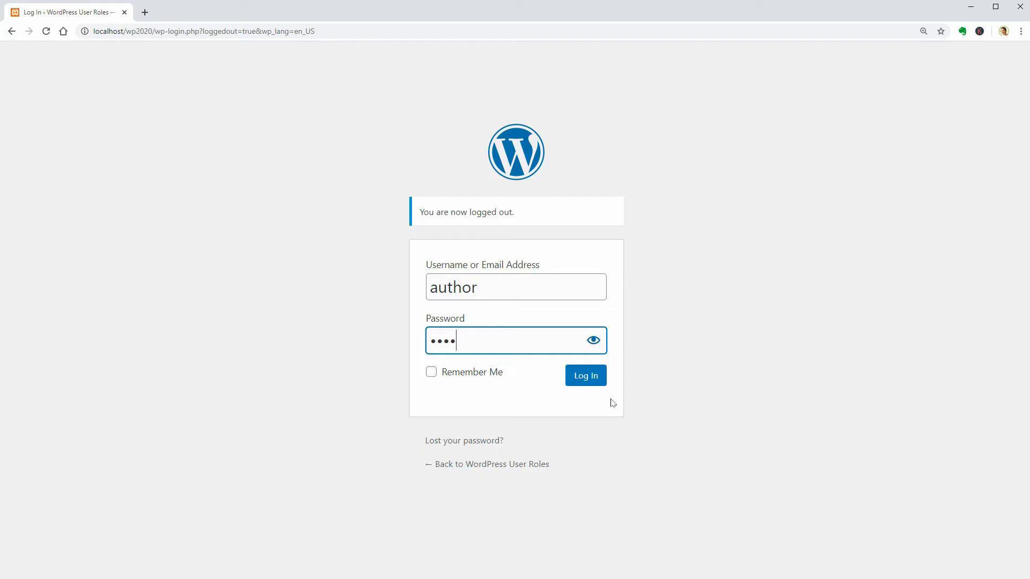
left_click(585, 375)
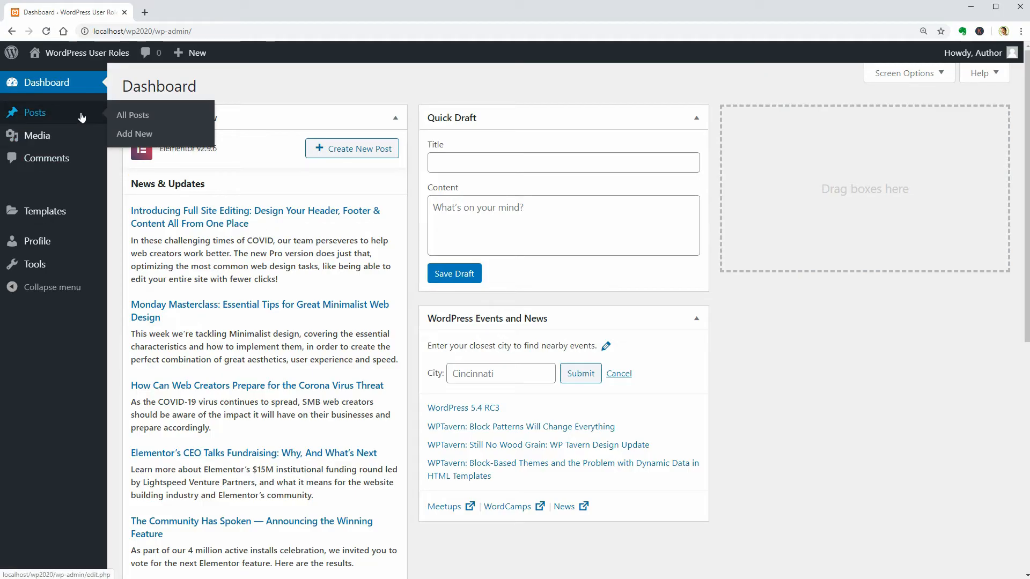
mouse_move(60, 187)
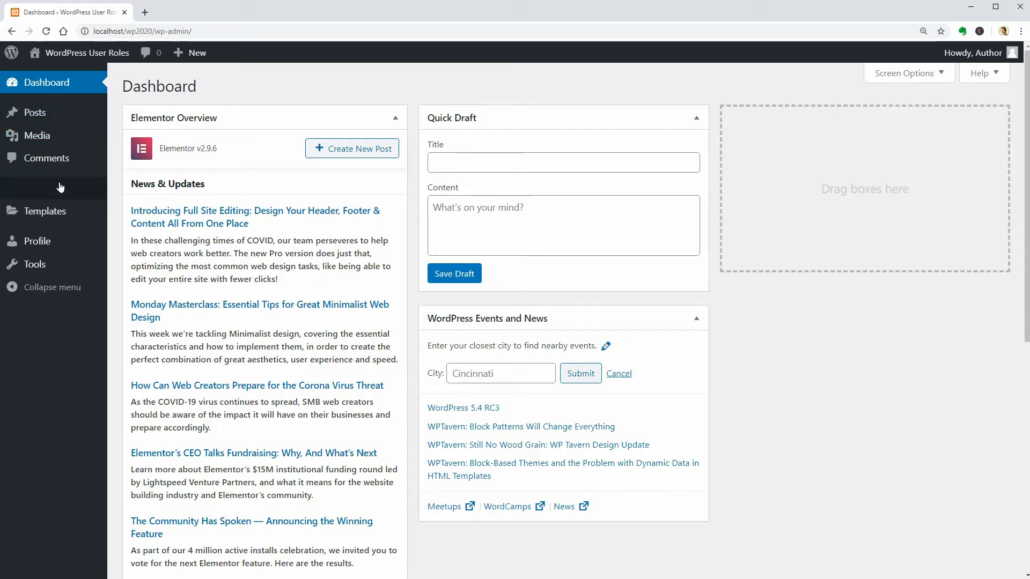
mouse_move(34, 113)
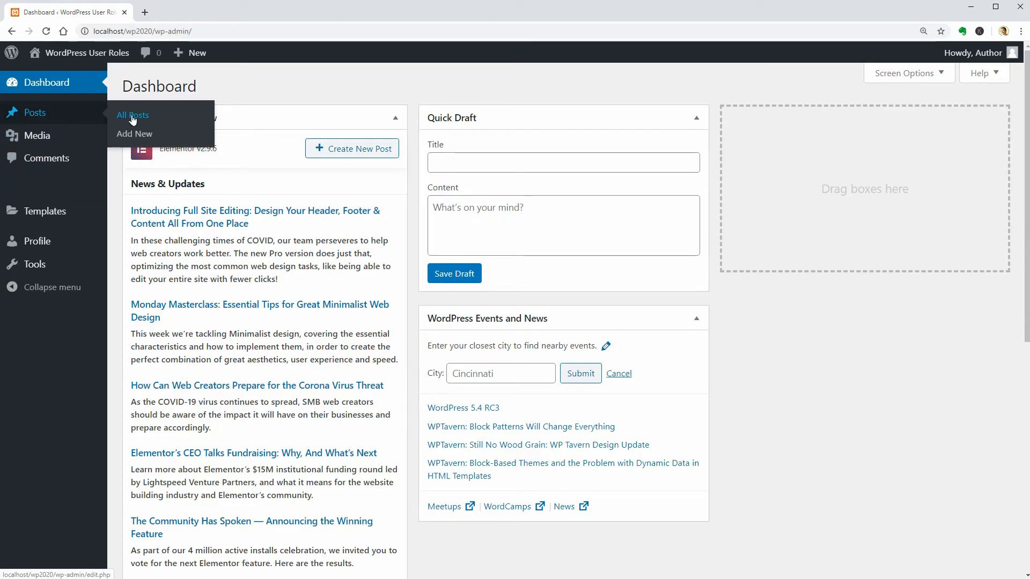
left_click(132, 115)
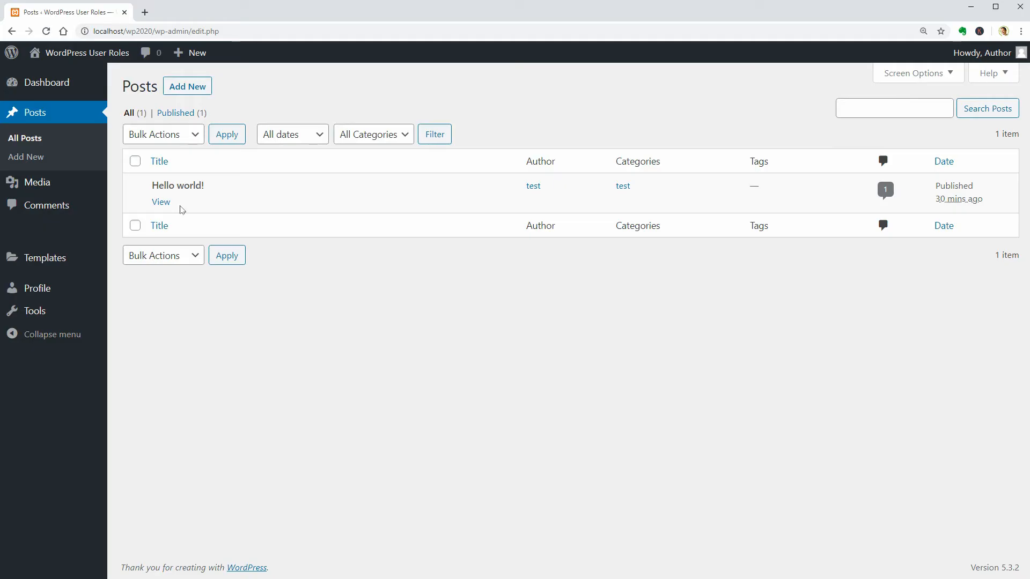
mouse_move(111, 190)
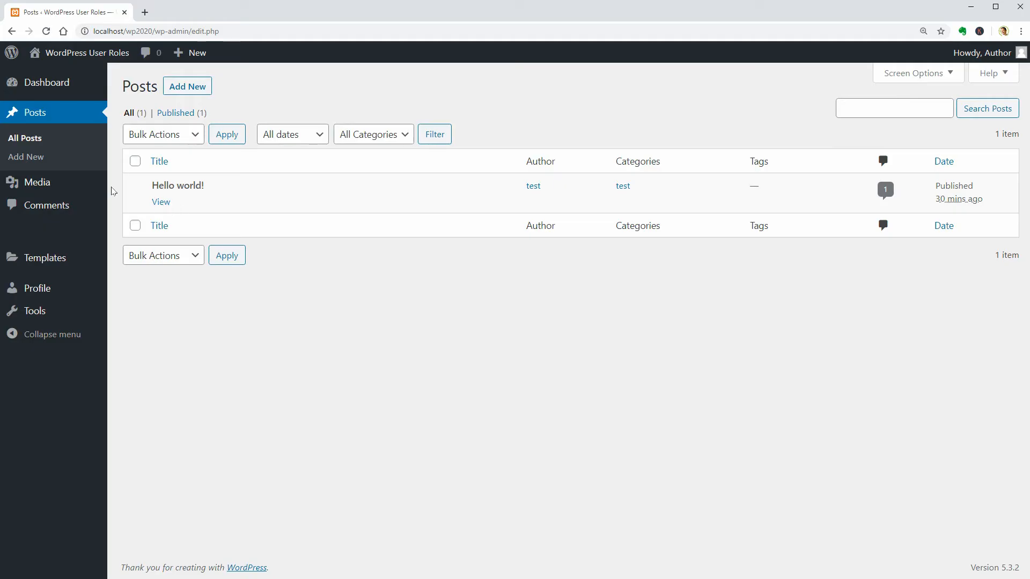
left_click(187, 86)
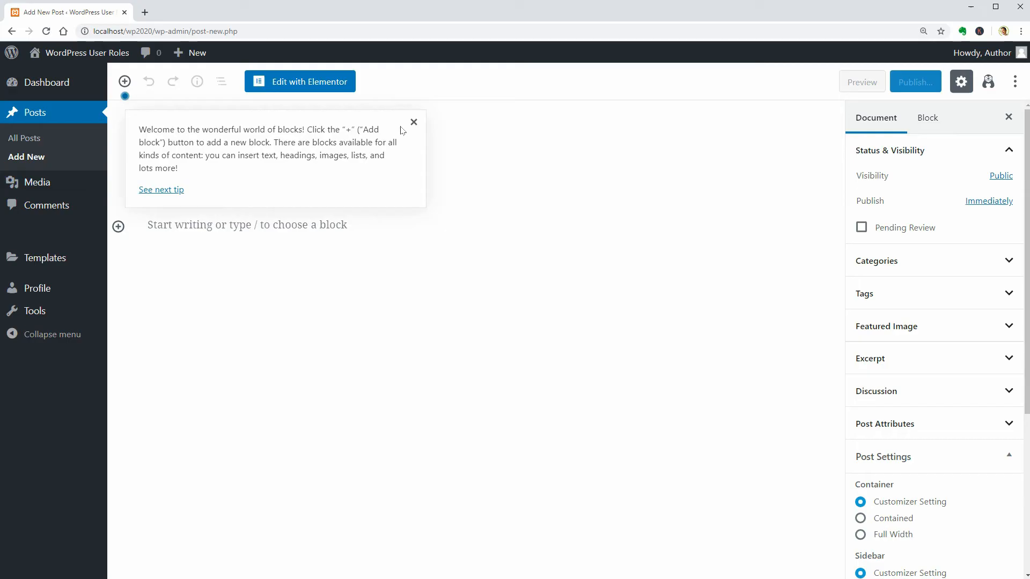
- Start titling a new post, abandon it for the Media Library upload area, then submit the Contributor user form
left_click(413, 122)
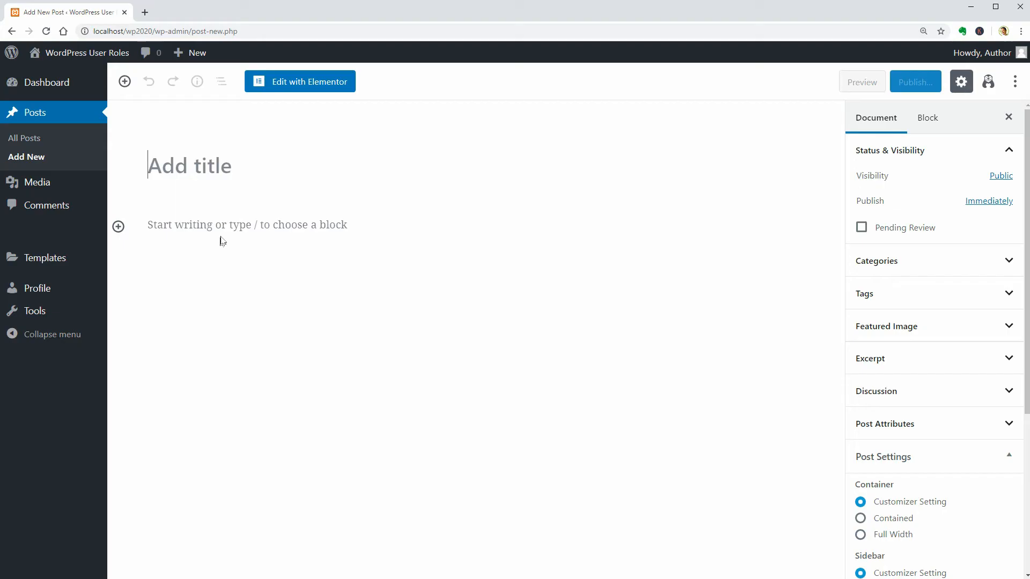
type("This is my first post")
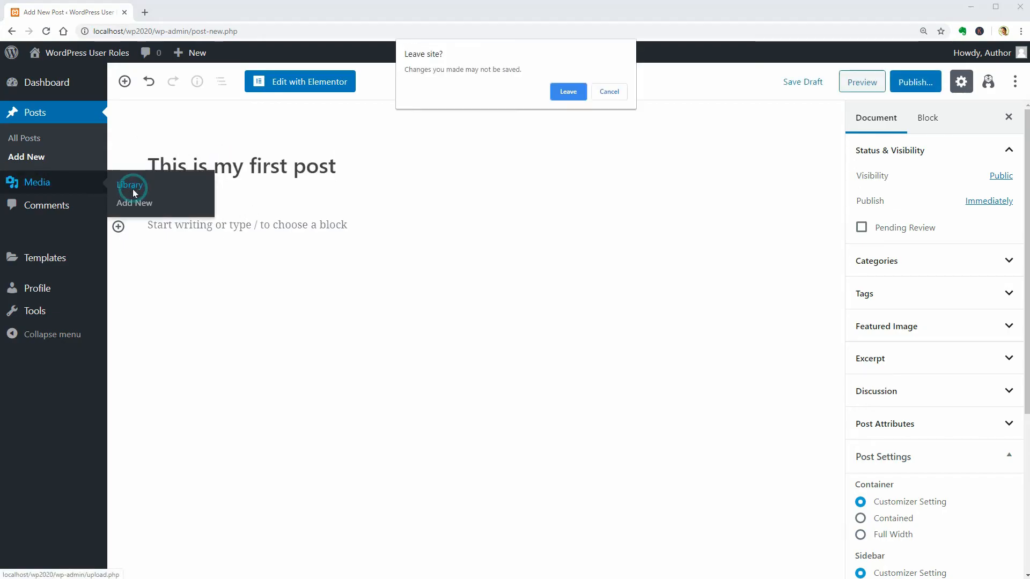
left_click(568, 91)
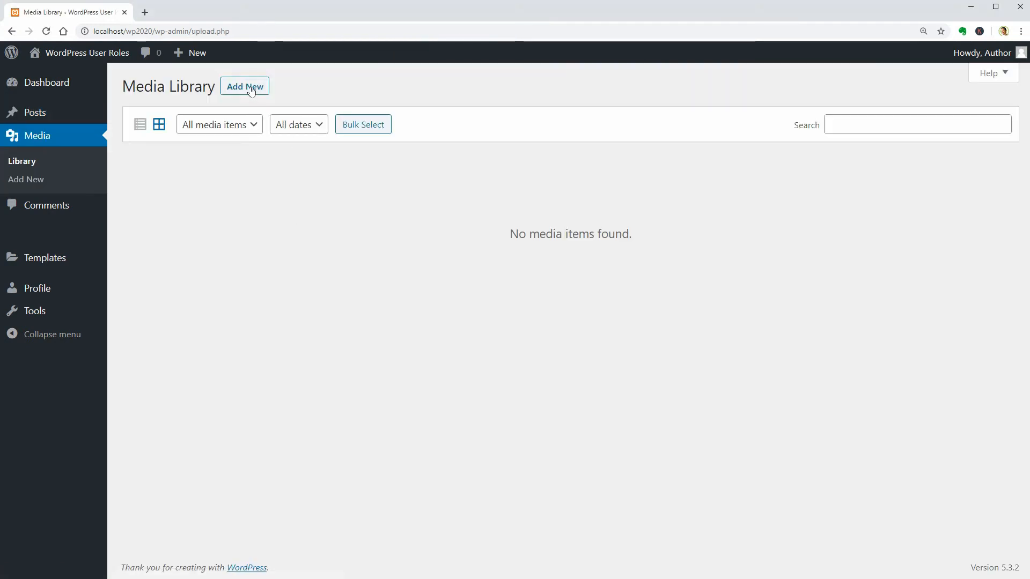
left_click(245, 86)
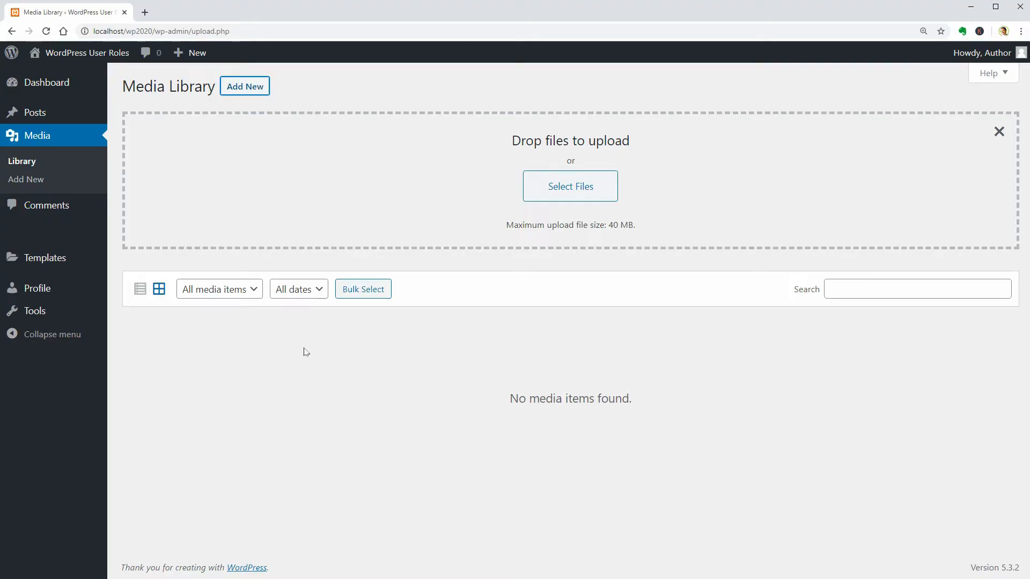
left_click(157, 530)
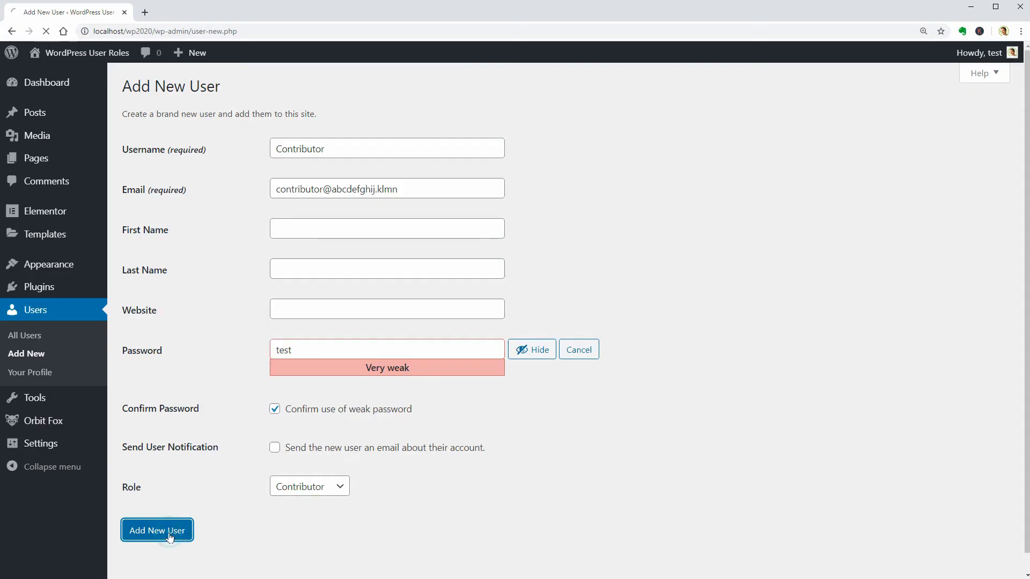
- Create the Contributor user, sign in as Contributor, and start a new post
left_click(158, 530)
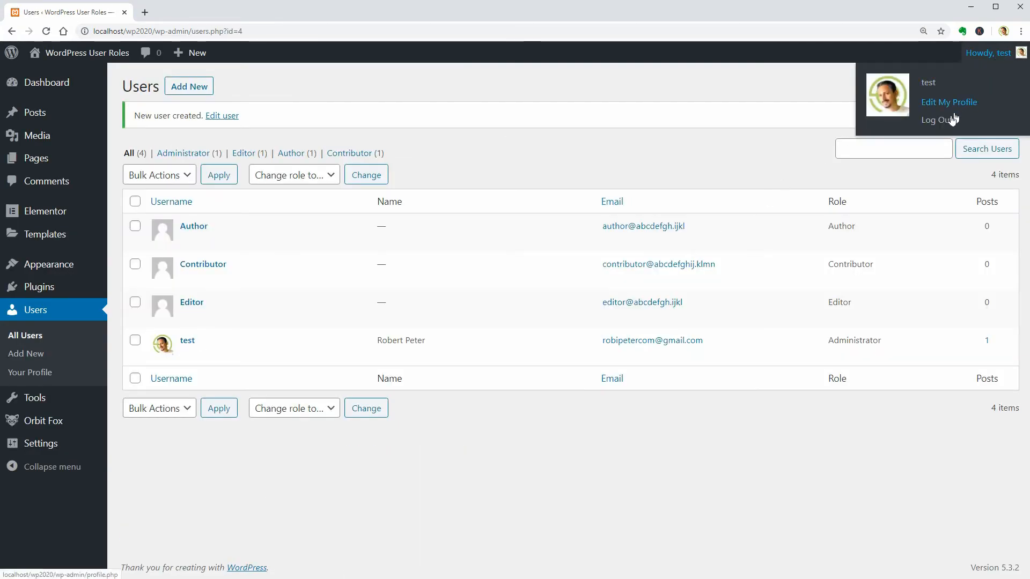
left_click(935, 119)
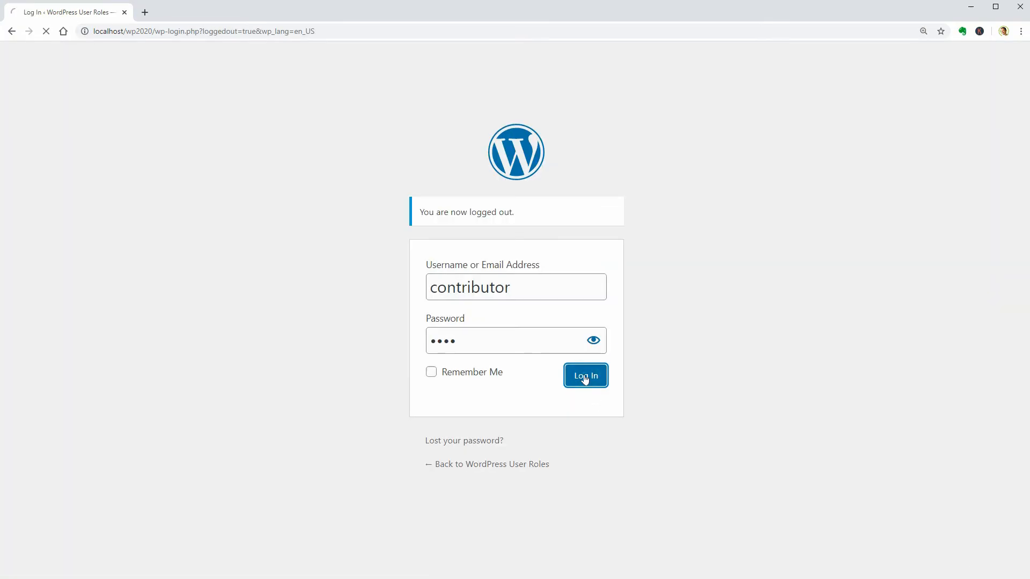
left_click(586, 376)
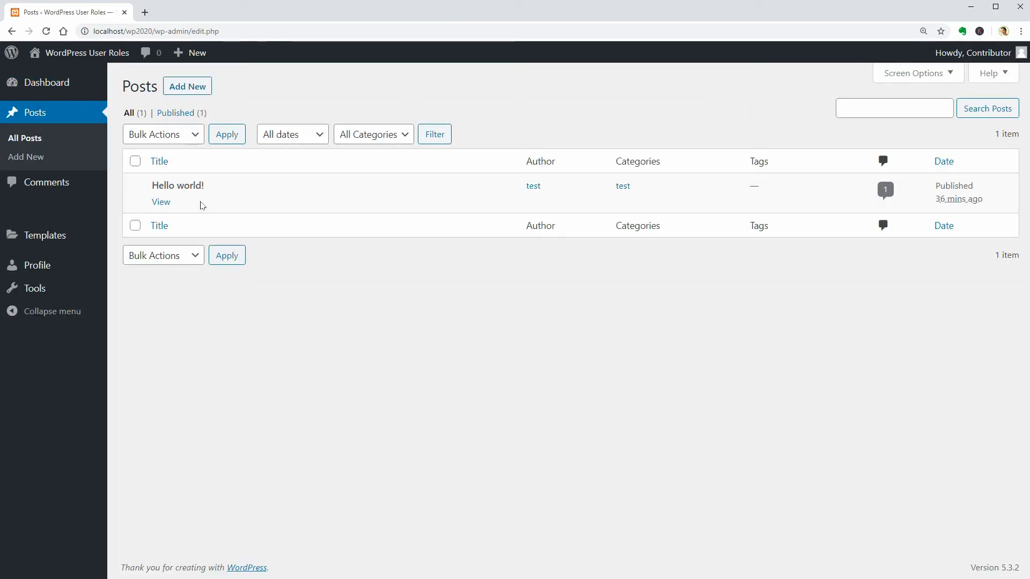
left_click(161, 202)
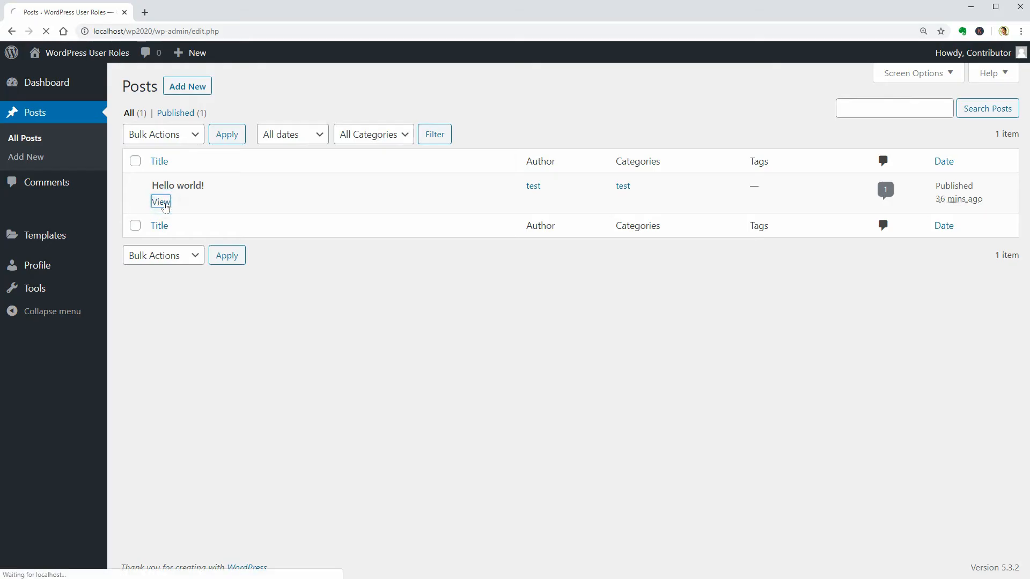
left_click(161, 203)
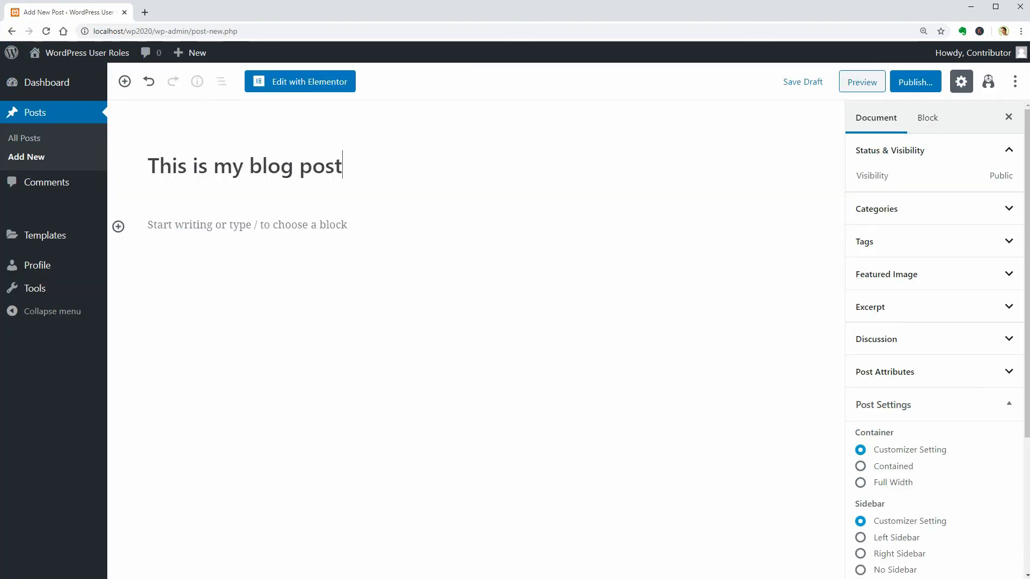
- Submit 'This is my blog post' for review, move it to Trash, then visit Tools
left_click(916, 82)
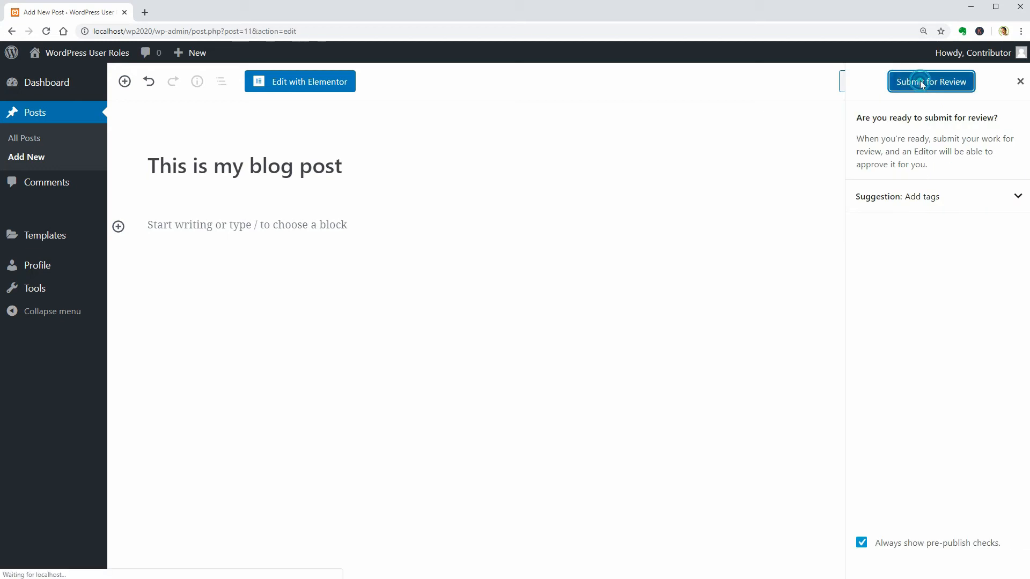
left_click(1020, 81)
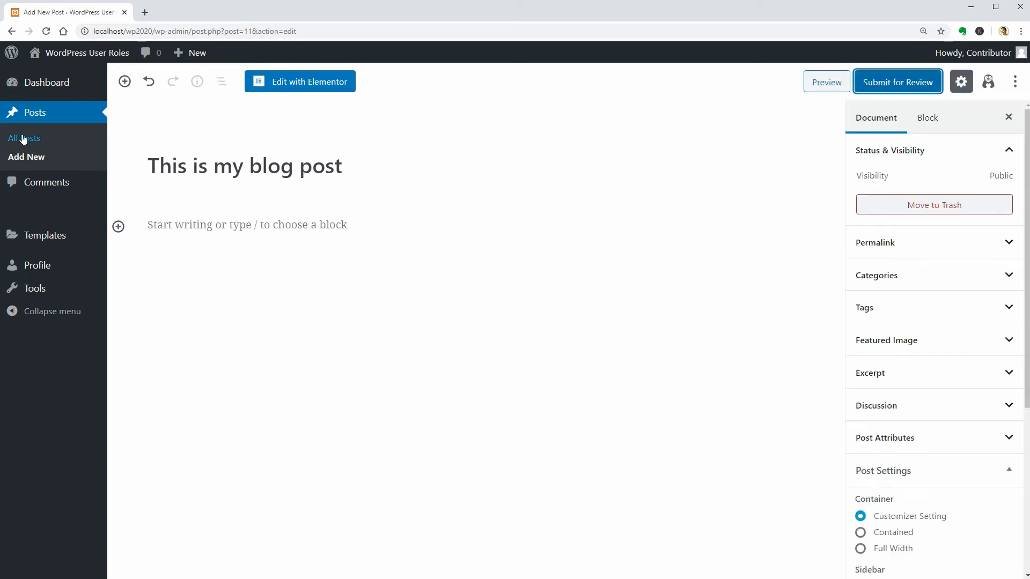
left_click(23, 138)
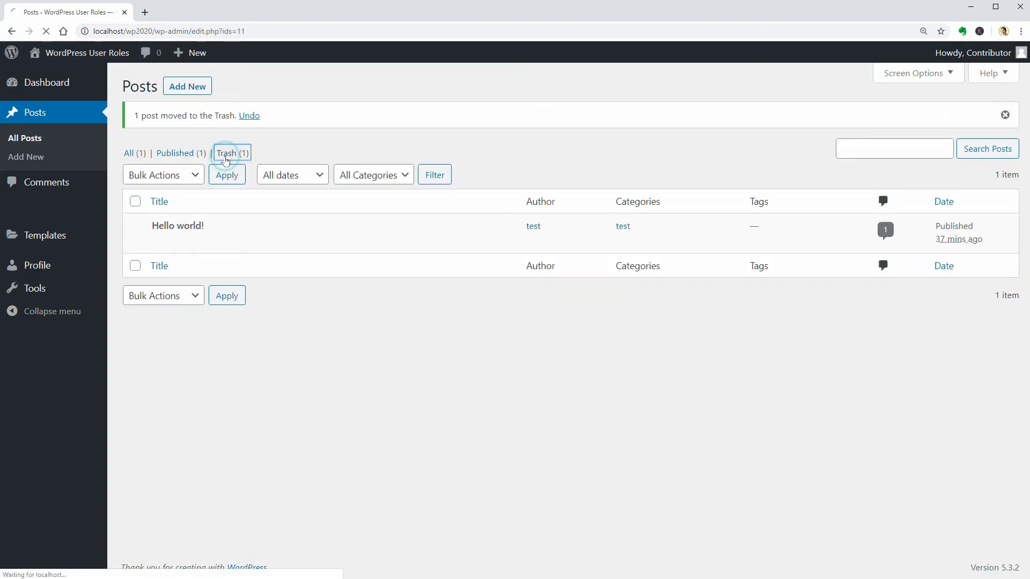
left_click(228, 153)
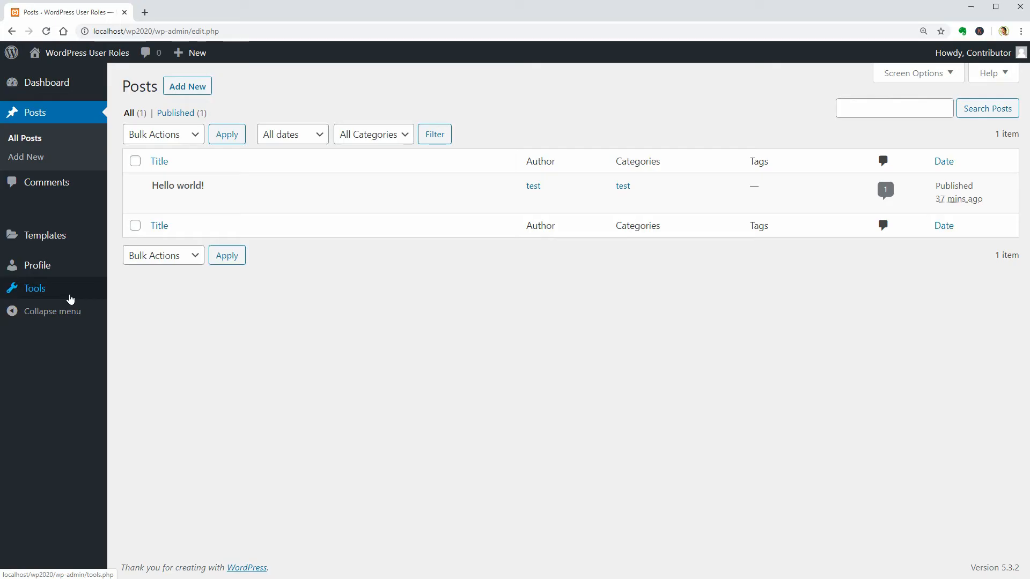
left_click(34, 288)
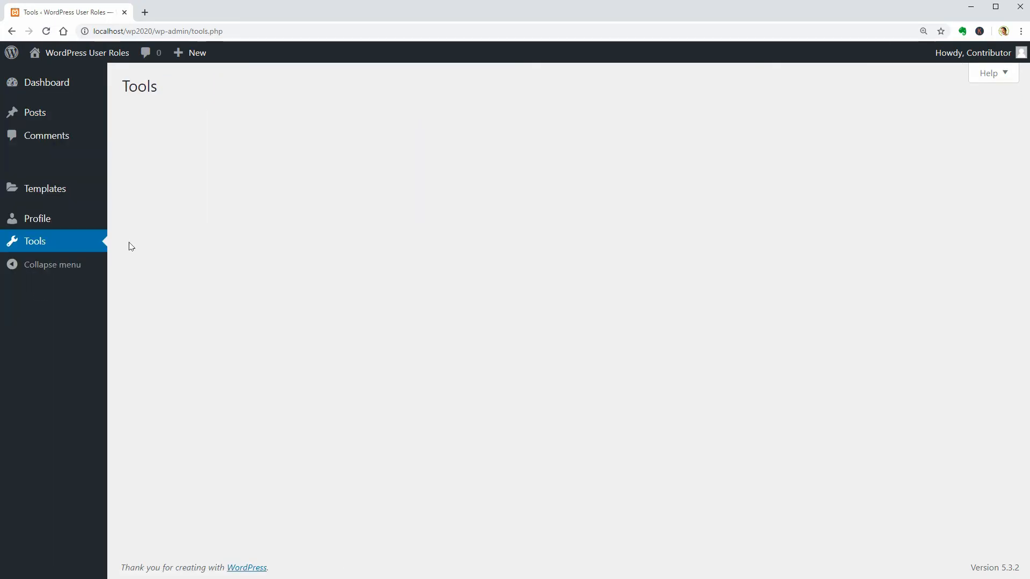
left_click(37, 219)
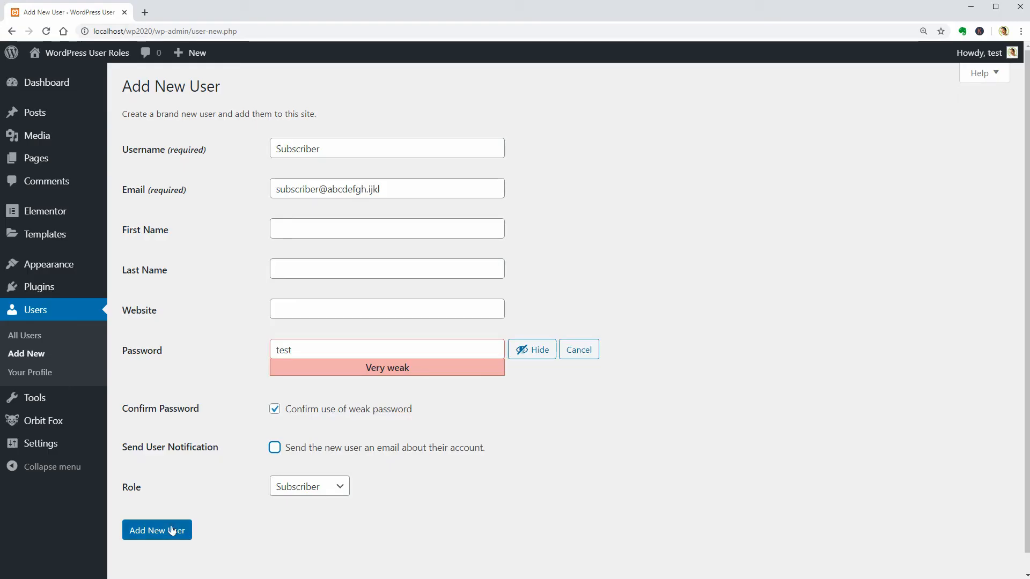
- Create the Subscriber user, log out of the administrator account, and sign in as Subscriber
left_click(157, 530)
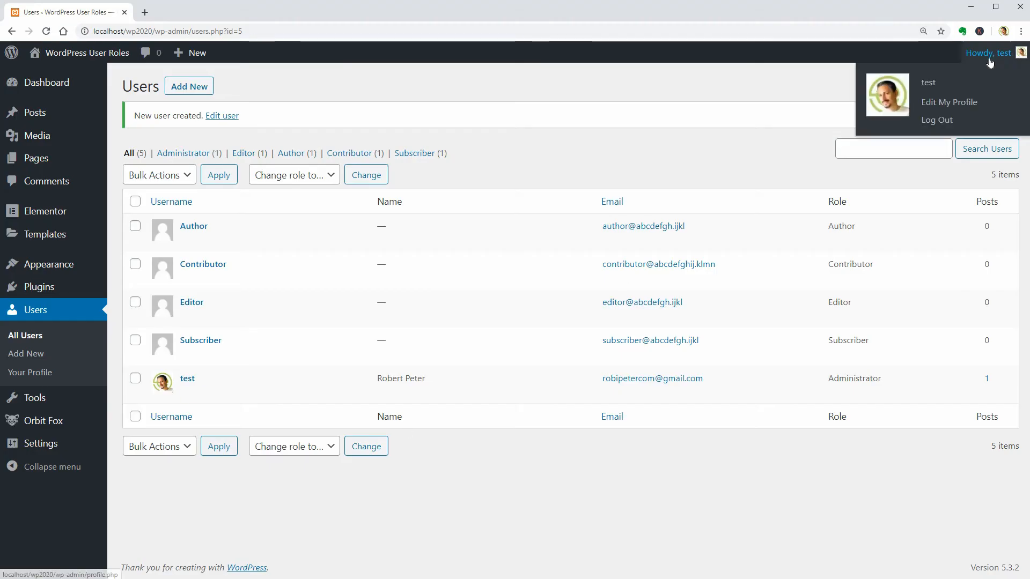
left_click(937, 120)
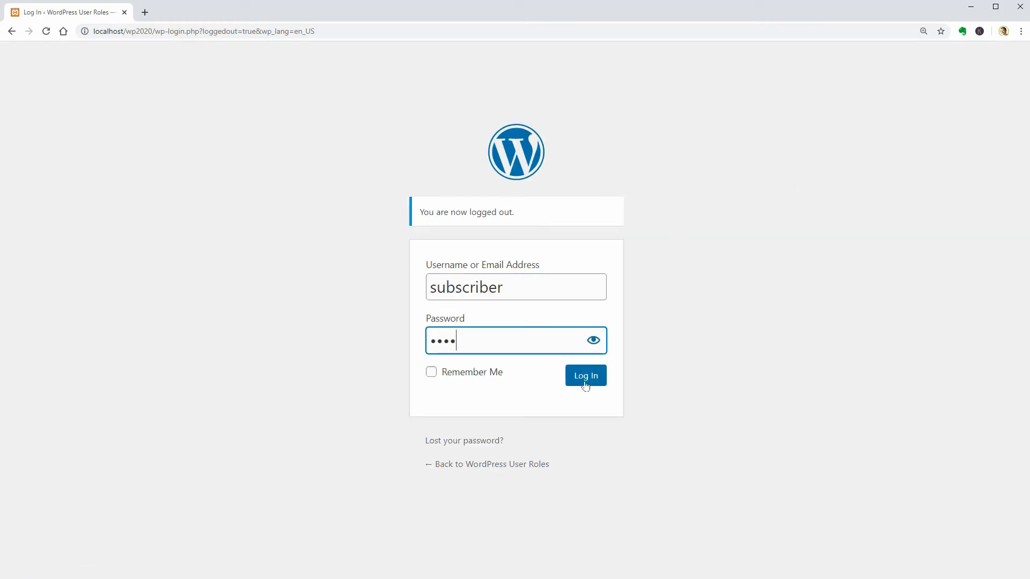
left_click(586, 375)
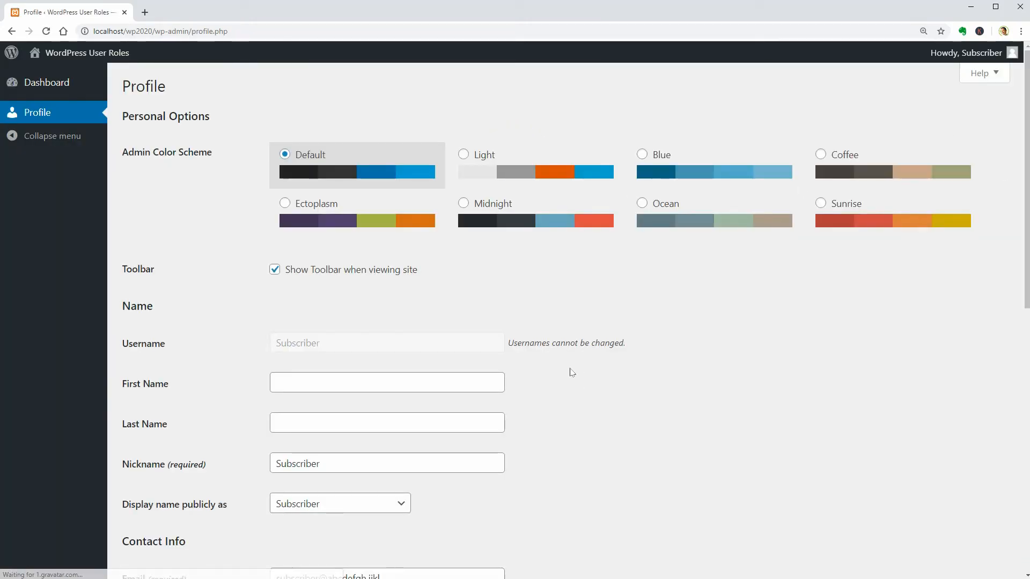
- Browse the Subscriber's dashboard and profile, checking the public display name choices
left_click(48, 82)
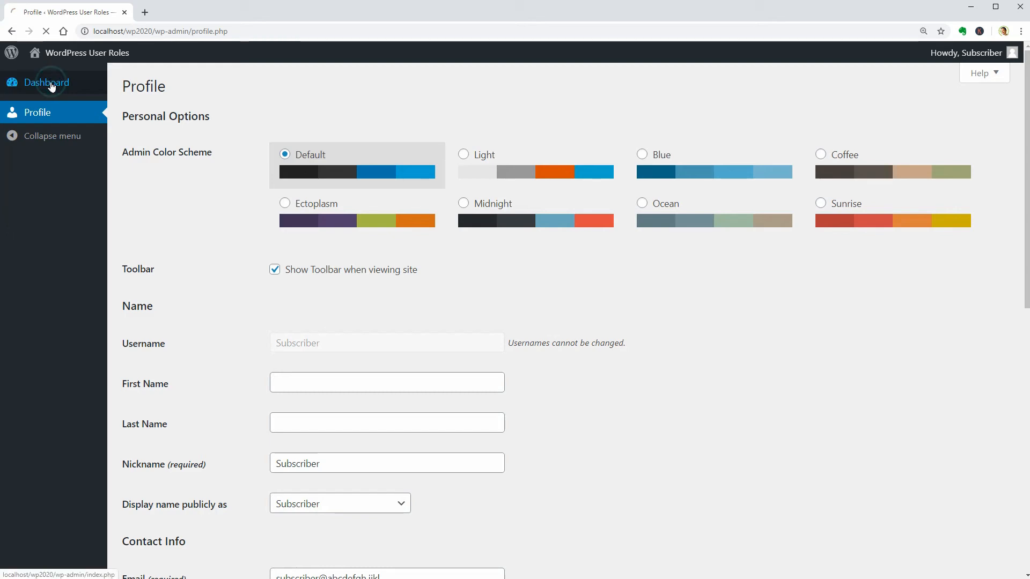
left_click(47, 82)
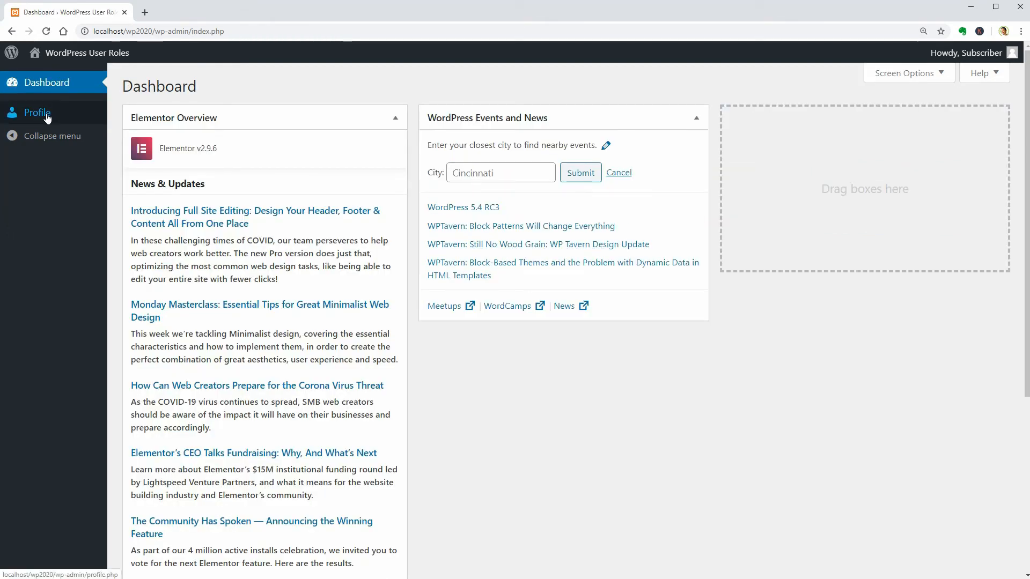
left_click(36, 112)
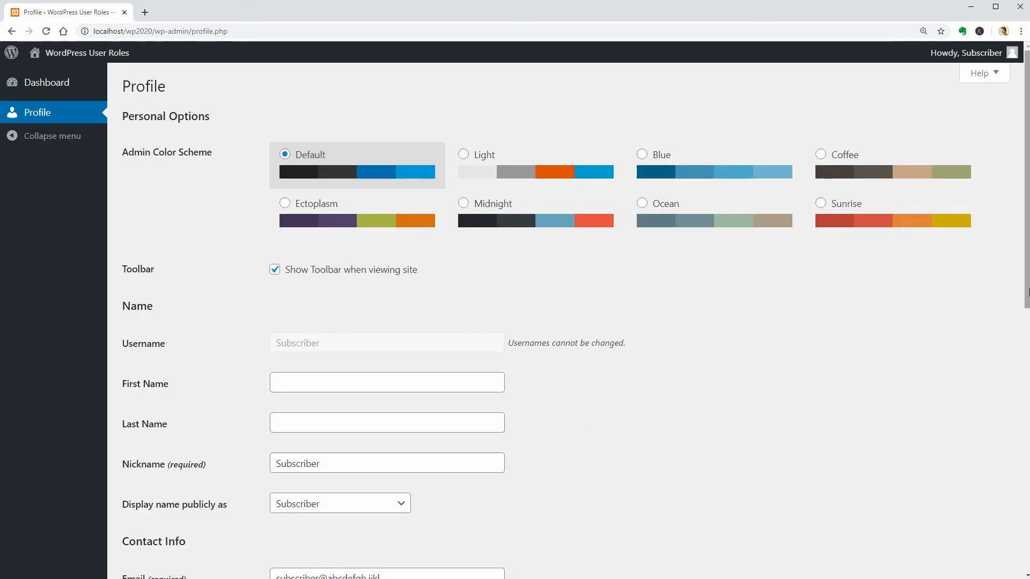
scroll("down", 3)
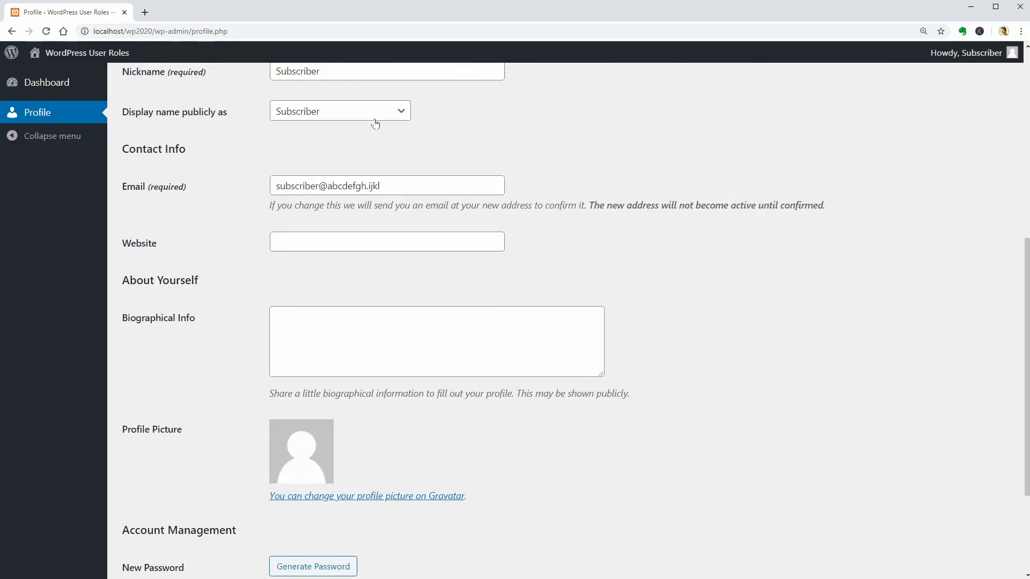
left_click(340, 110)
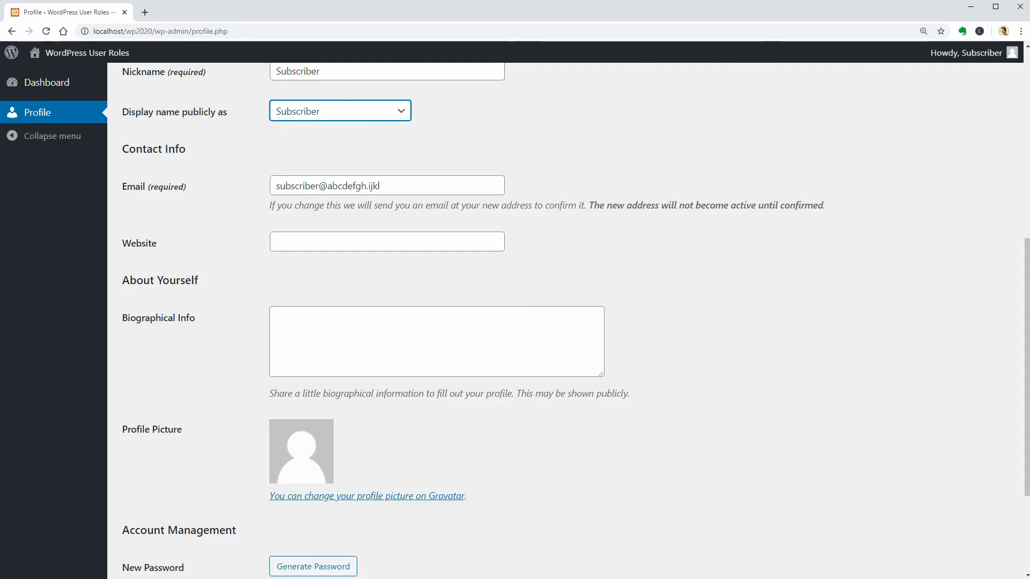
scroll("down", 3)
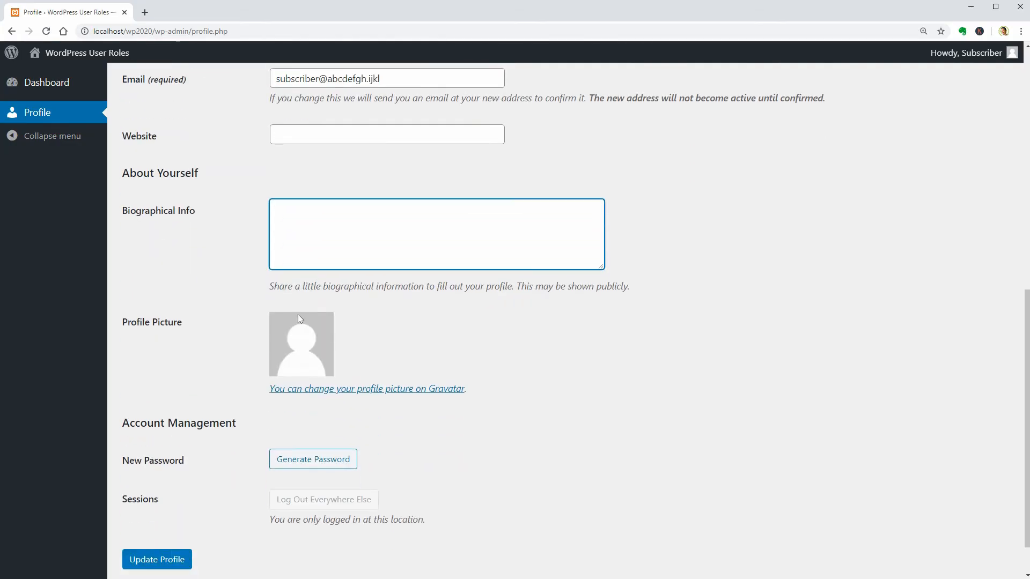
- Generate a new strong password, then log out and leave without saving
left_click(313, 460)
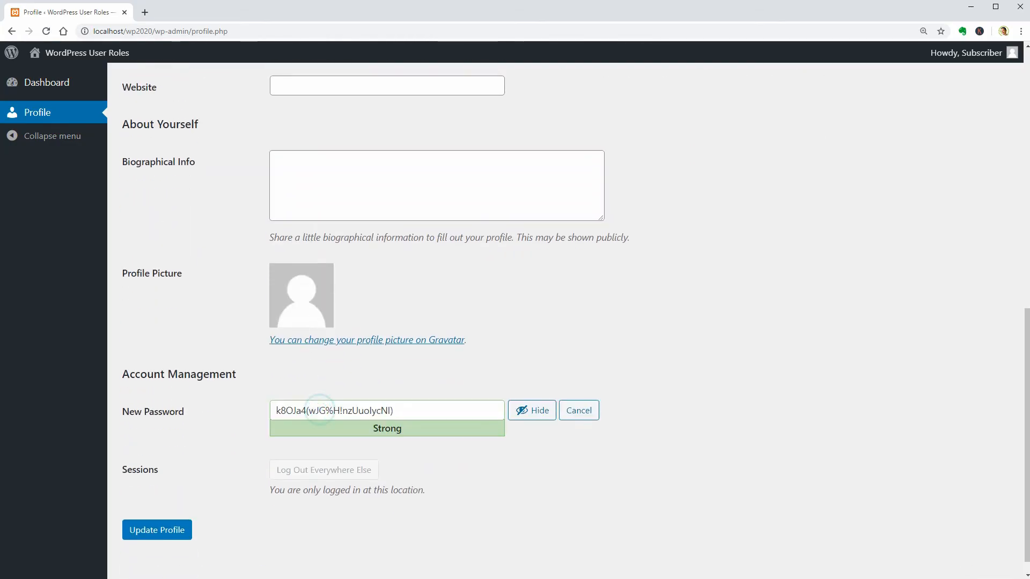
scroll("up", 3)
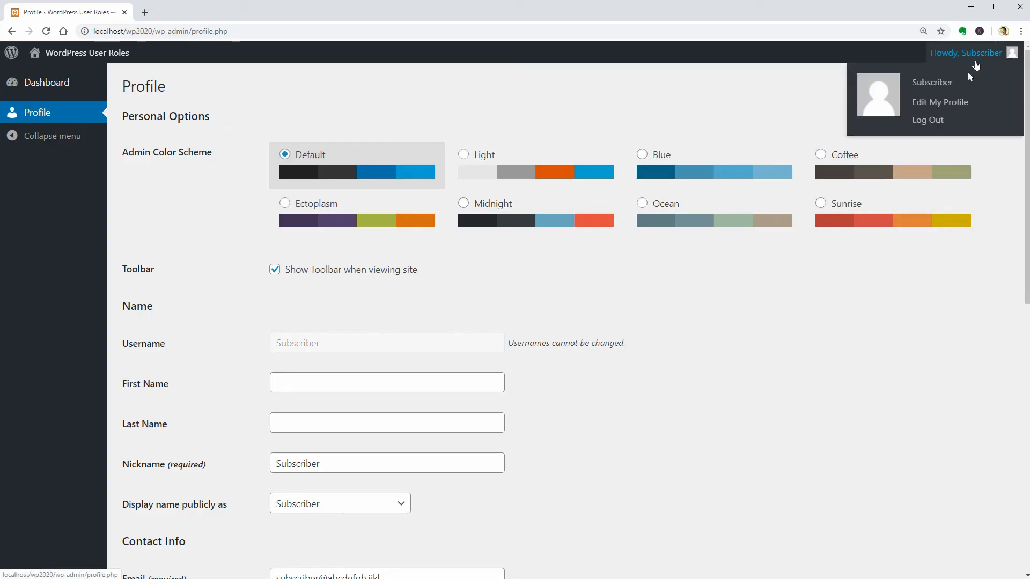
left_click(927, 119)
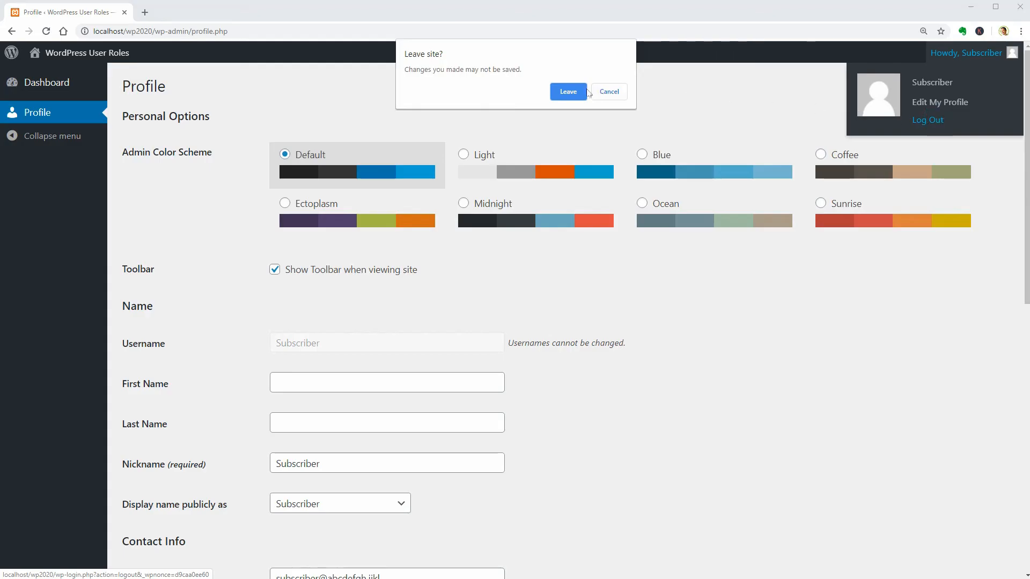
left_click(567, 92)
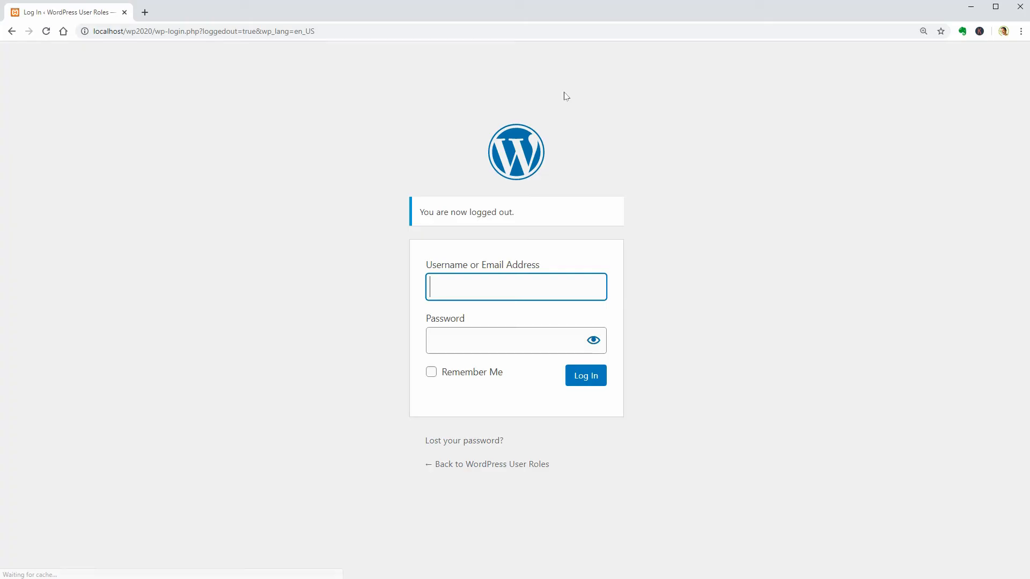
- Sign back in as administrator and view the All Users list of five accounts
left_click(586, 375)
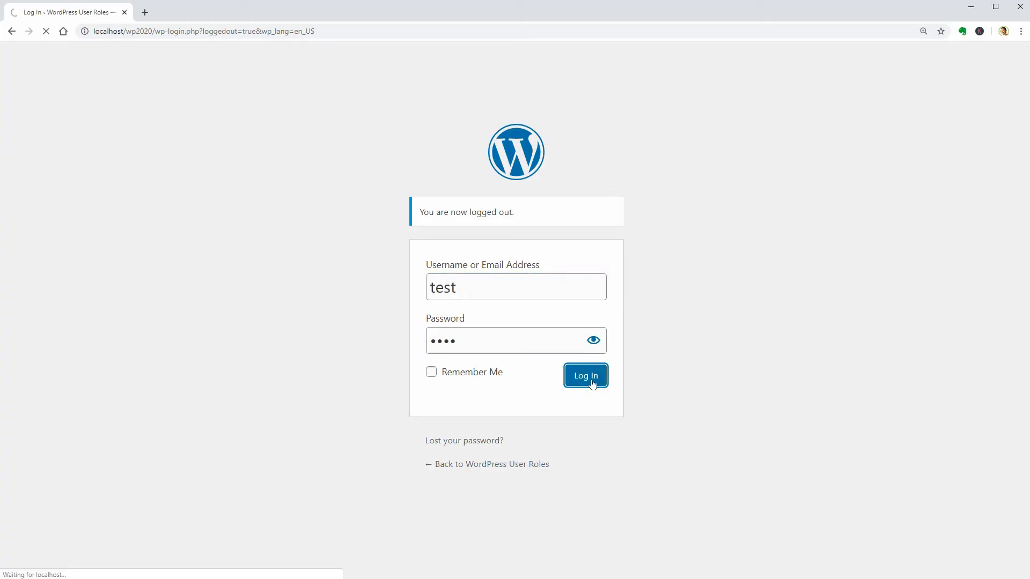
left_click(585, 375)
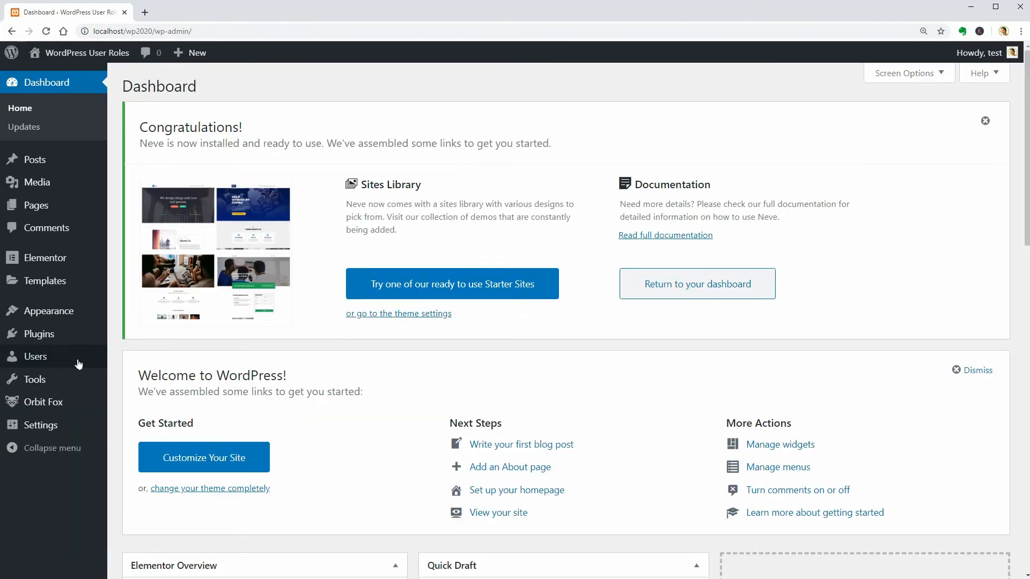
left_click(35, 356)
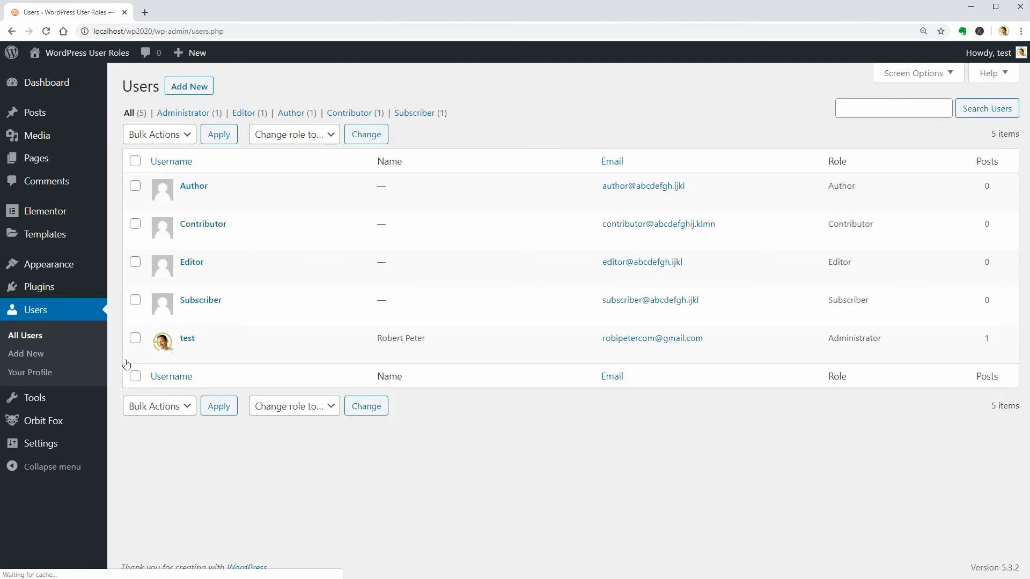
mouse_move(201, 300)
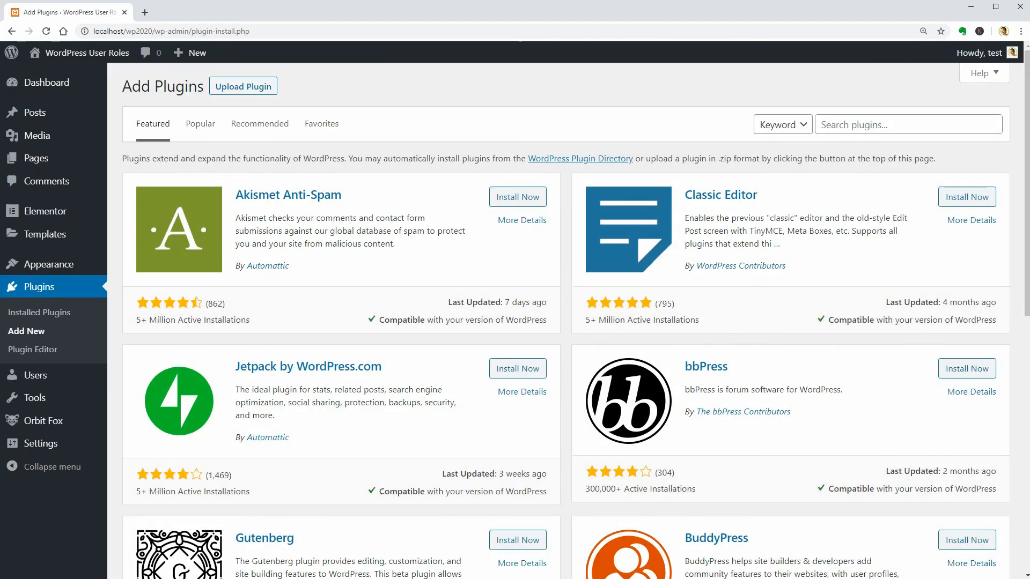
- Search plugins for 'user role editor', install and activate it, and open its settings
left_click(908, 125)
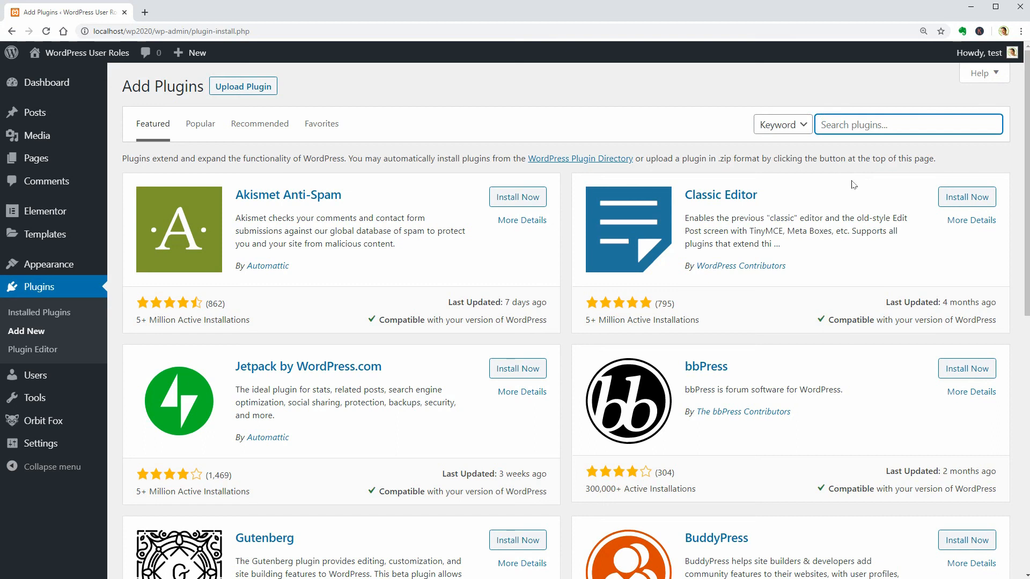
type("user rol")
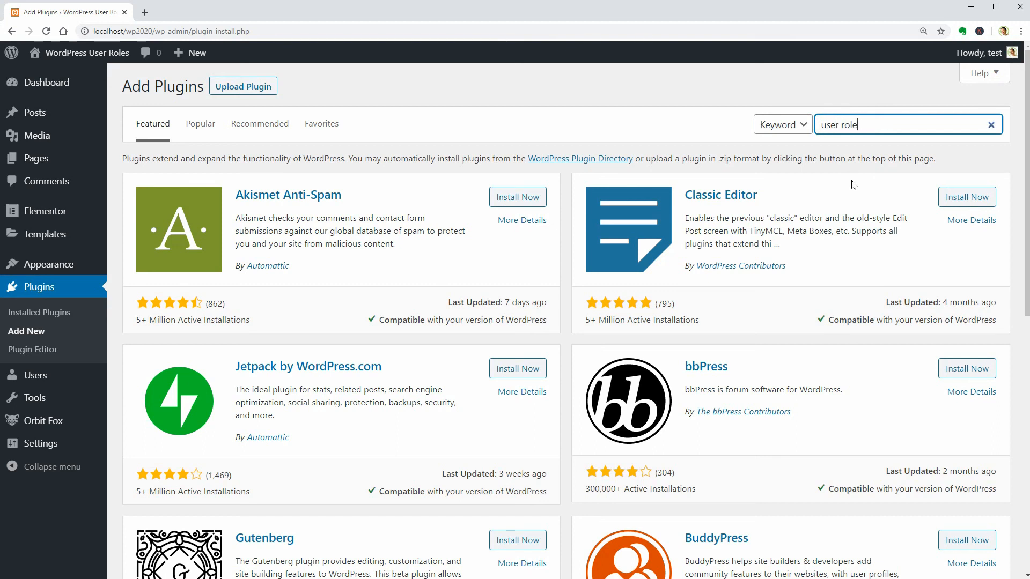
type("editor")
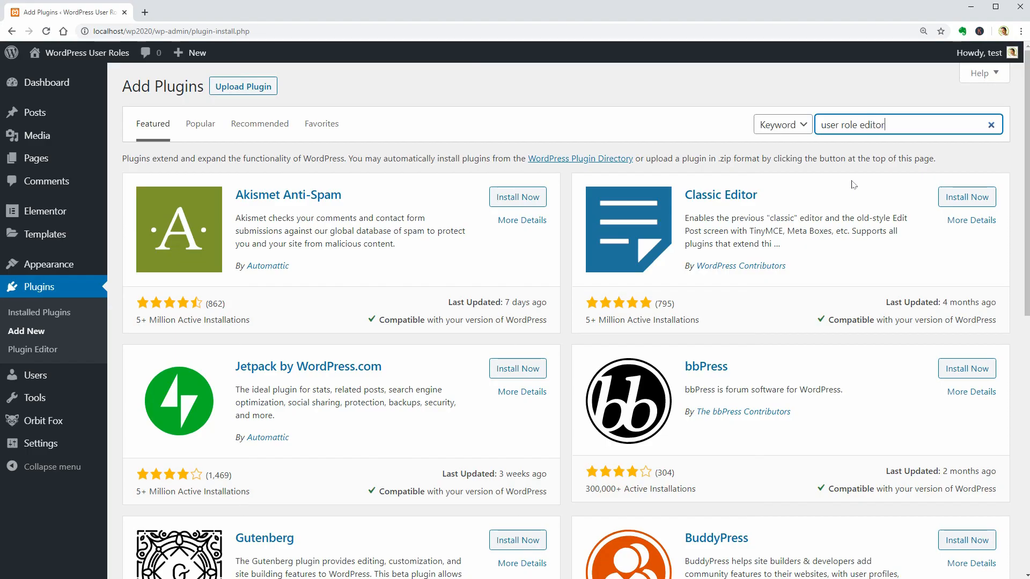
key("Enter")
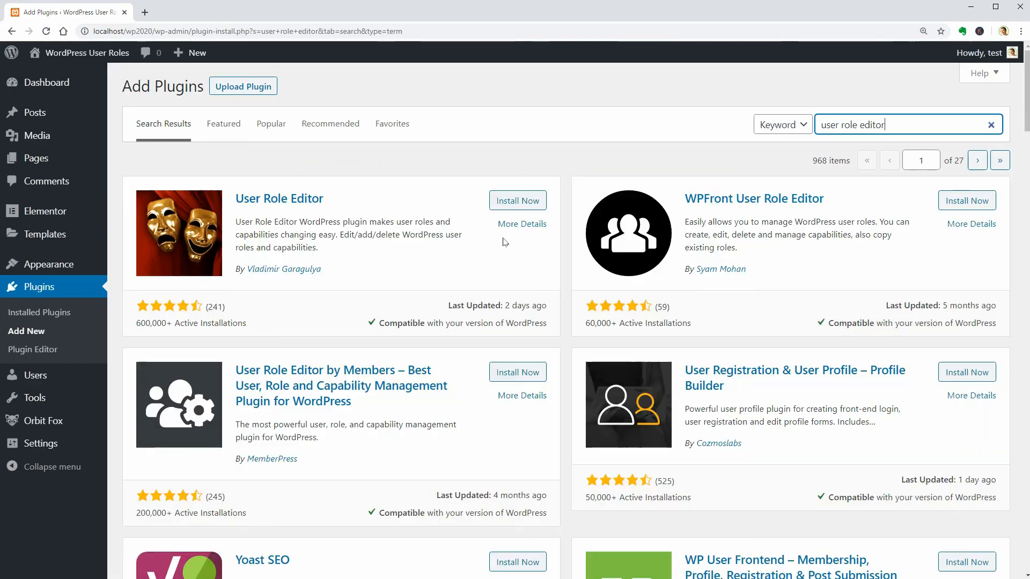
left_click(517, 200)
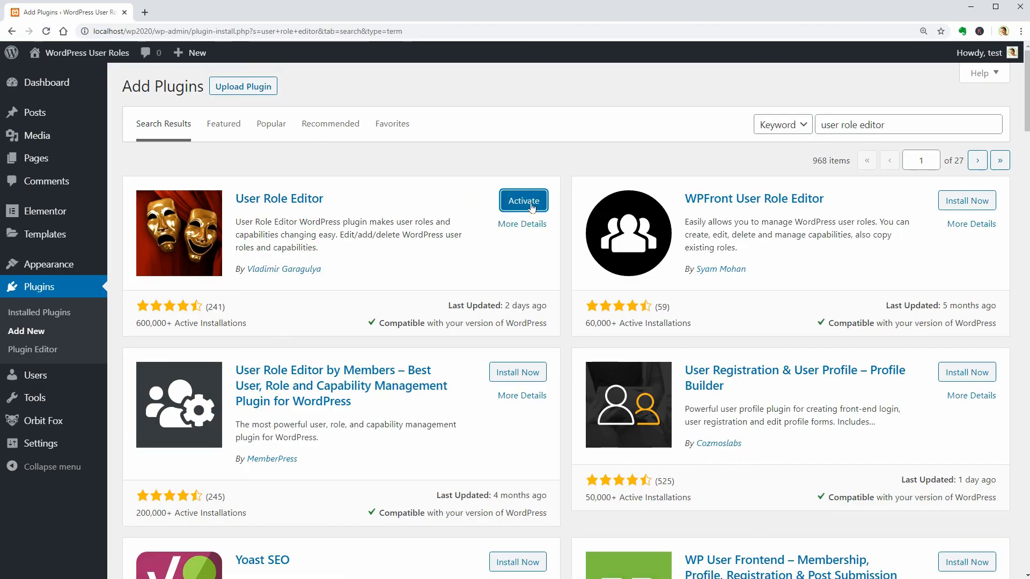
left_click(524, 201)
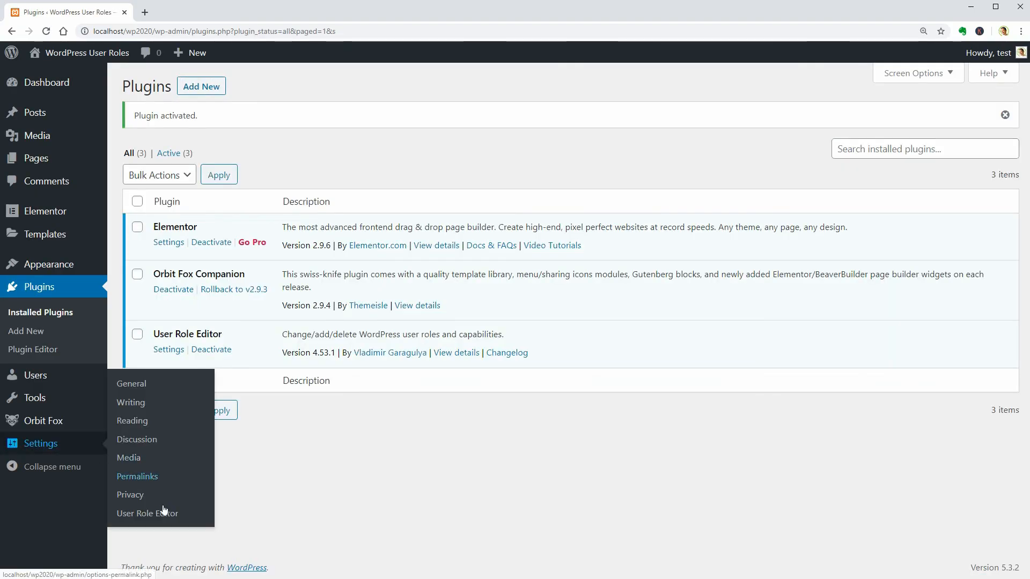
left_click(147, 513)
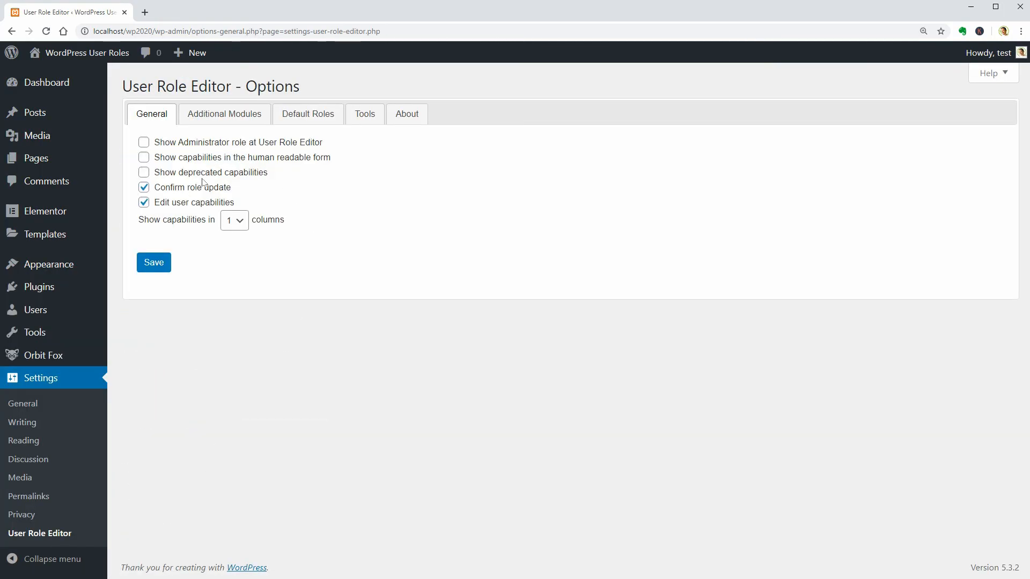
- Enable Count users without role, keep Subscriber as default role, then return to General
left_click(235, 220)
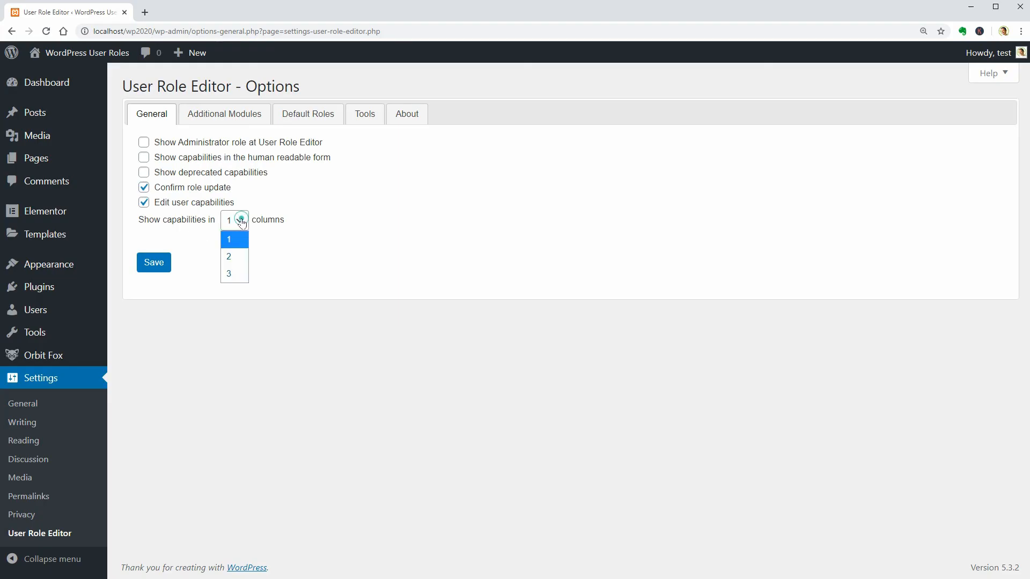
left_click(224, 113)
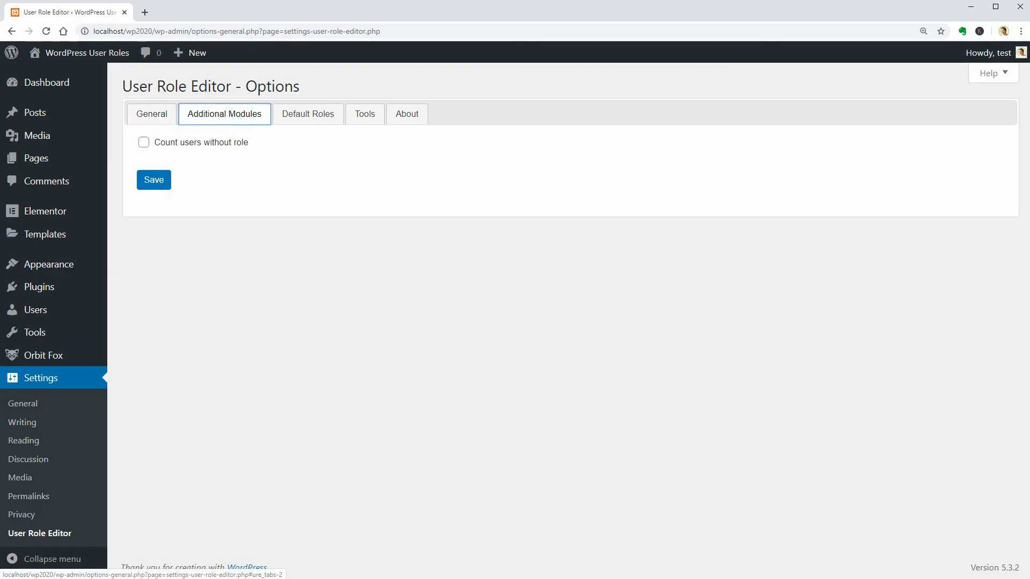
left_click(143, 142)
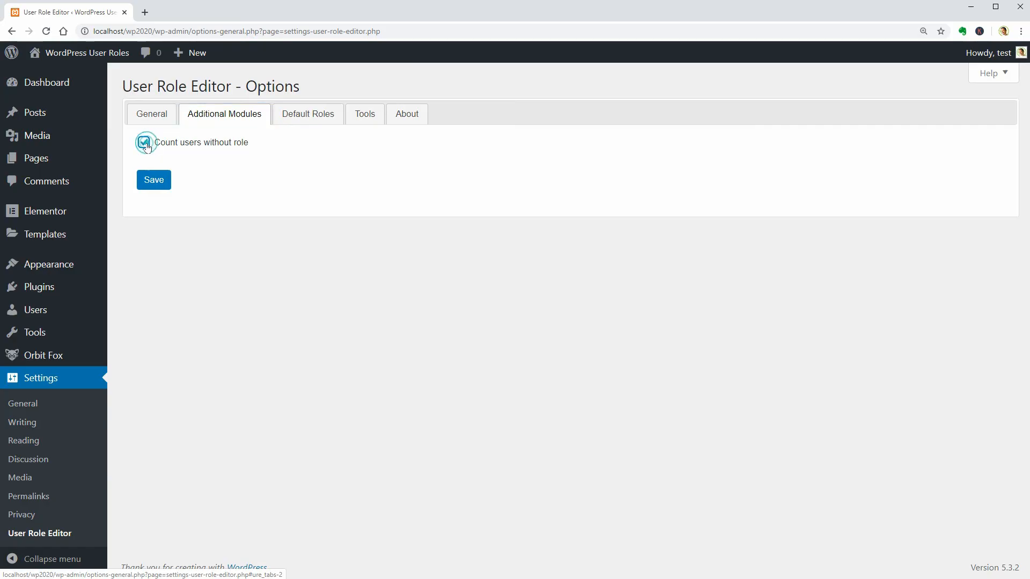
left_click(301, 114)
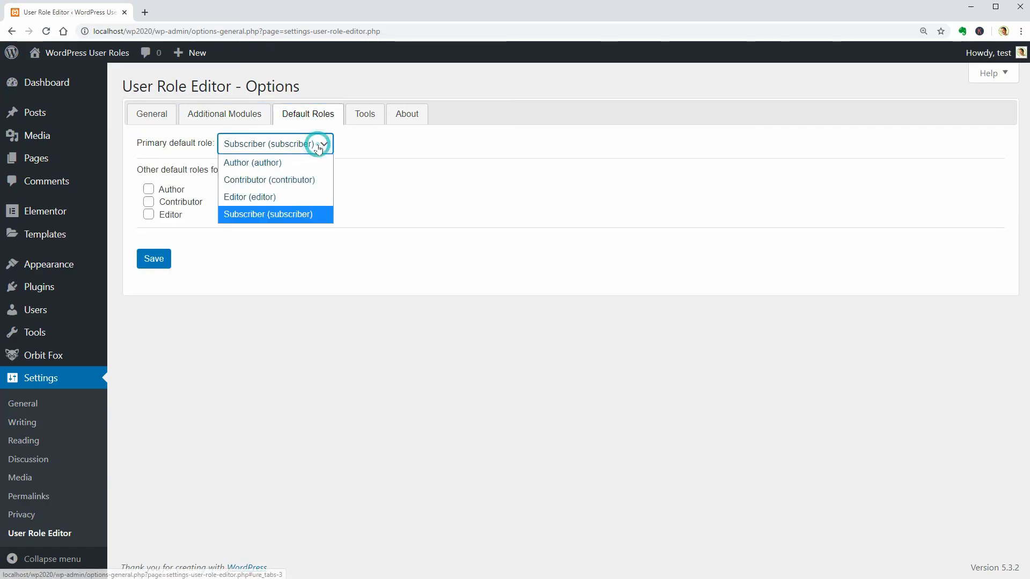
left_click(268, 214)
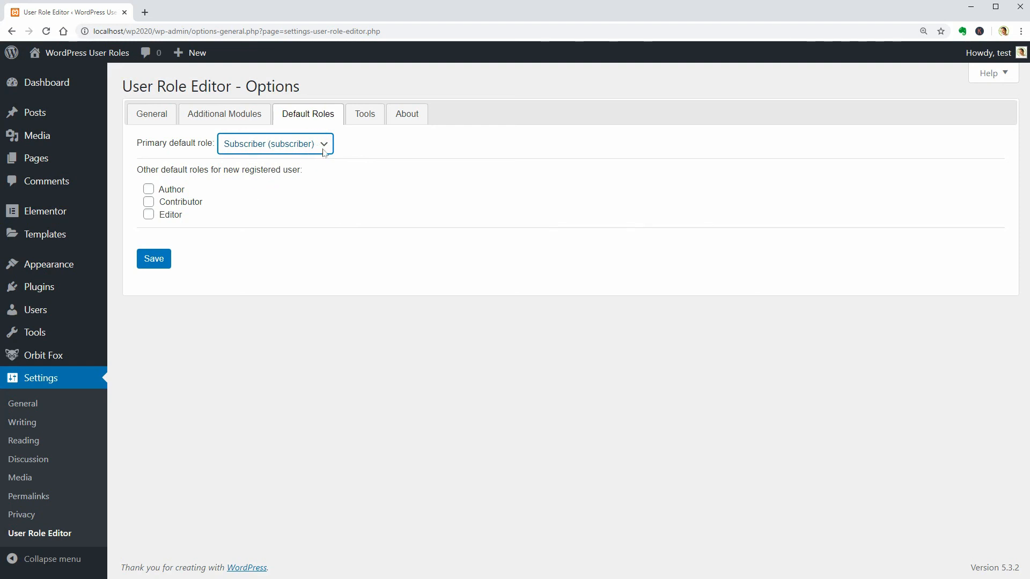
left_click(152, 114)
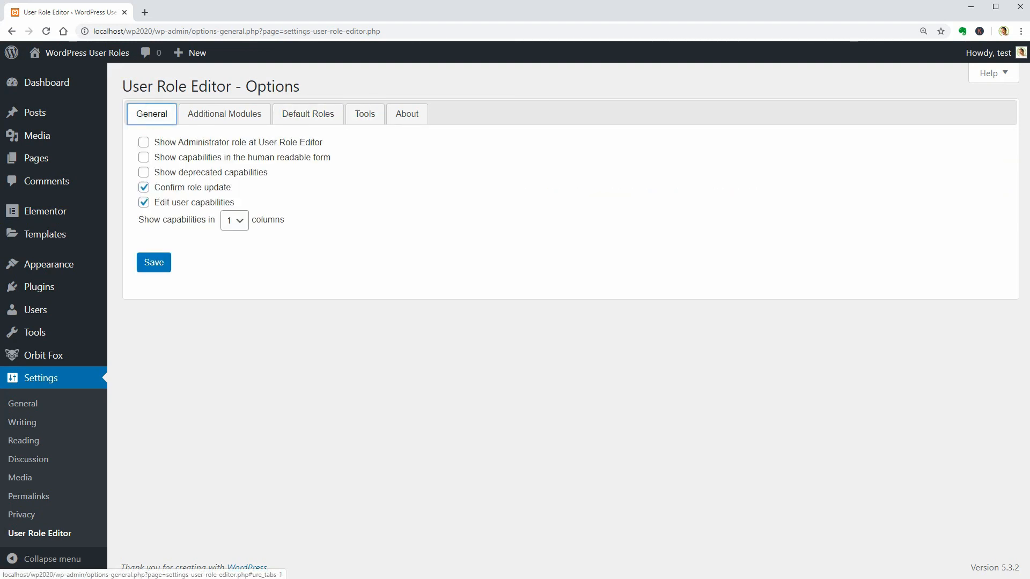